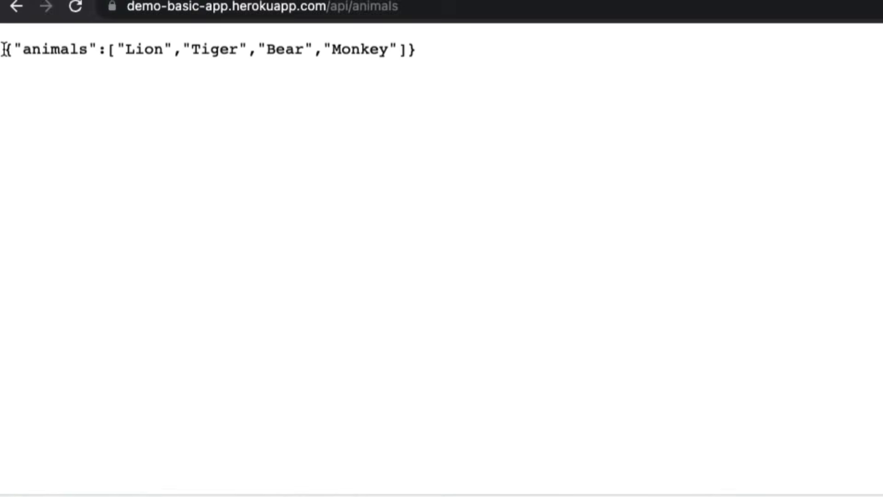
# Review the browser developer tools options, keep the network log, and return to the BasicCalloutDemo code.
pyautogui.press('F12')
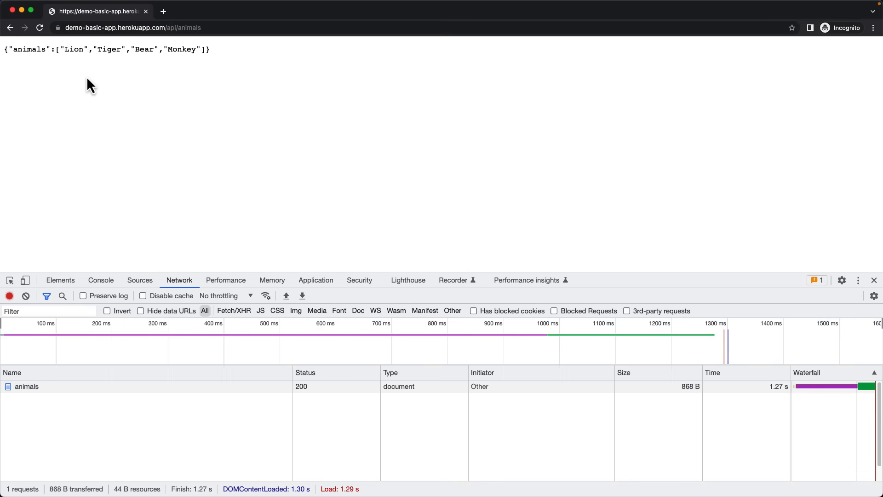
pyautogui.click(179, 279)
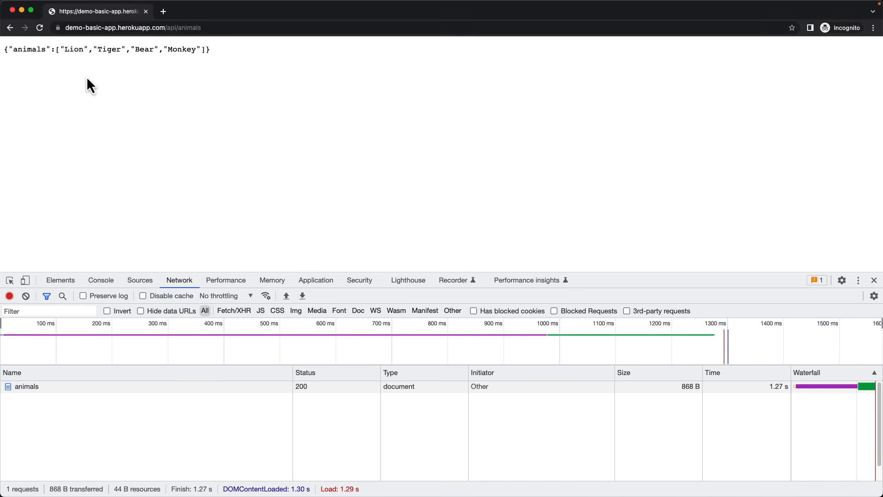
pyautogui.click(874, 27)
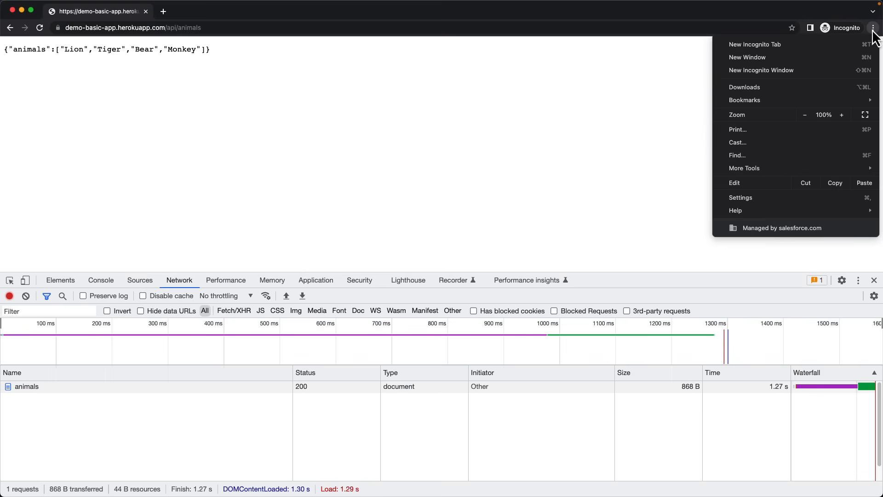
pyautogui.moveTo(744, 167)
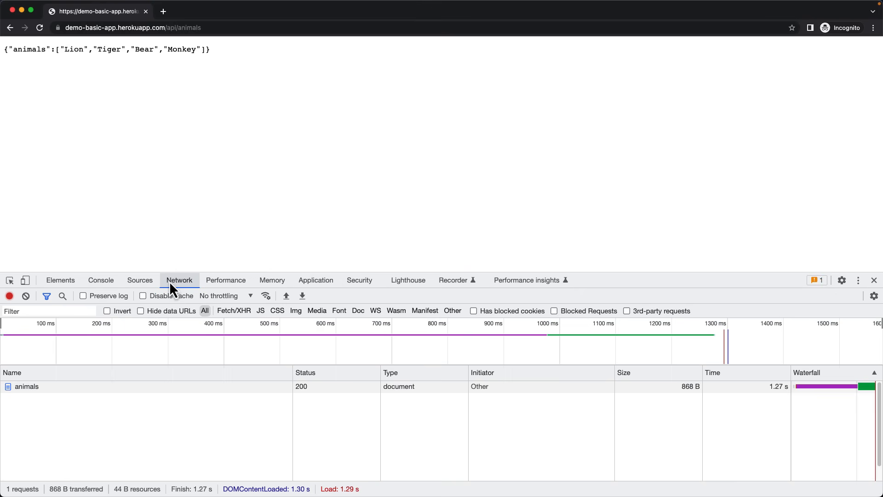
pyautogui.click(48, 309)
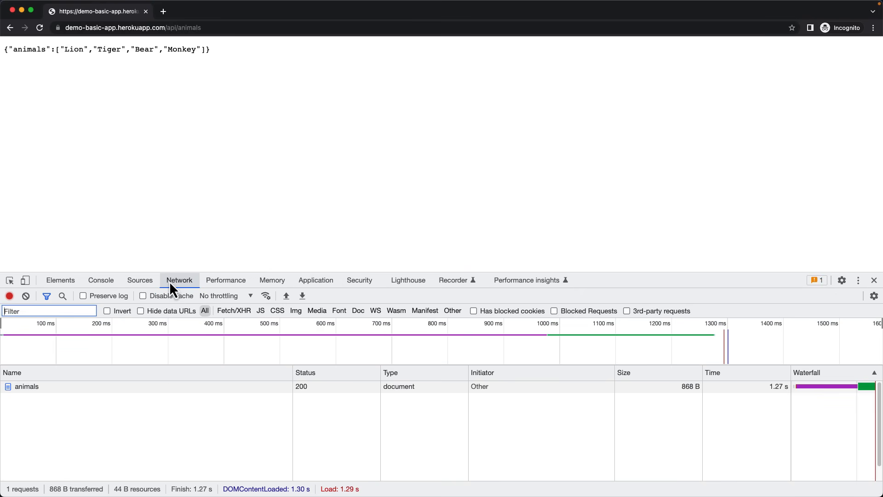
pyautogui.click(27, 386)
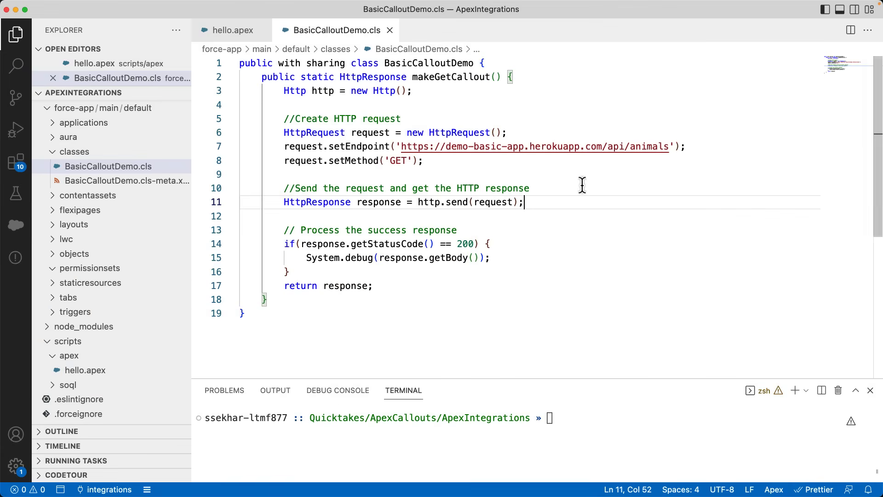
pyautogui.moveTo(573, 259)
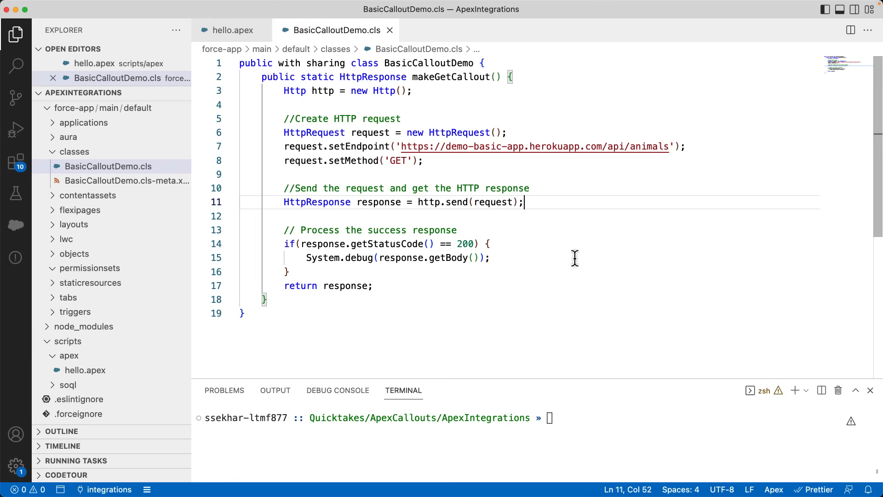
pyautogui.moveTo(569, 287)
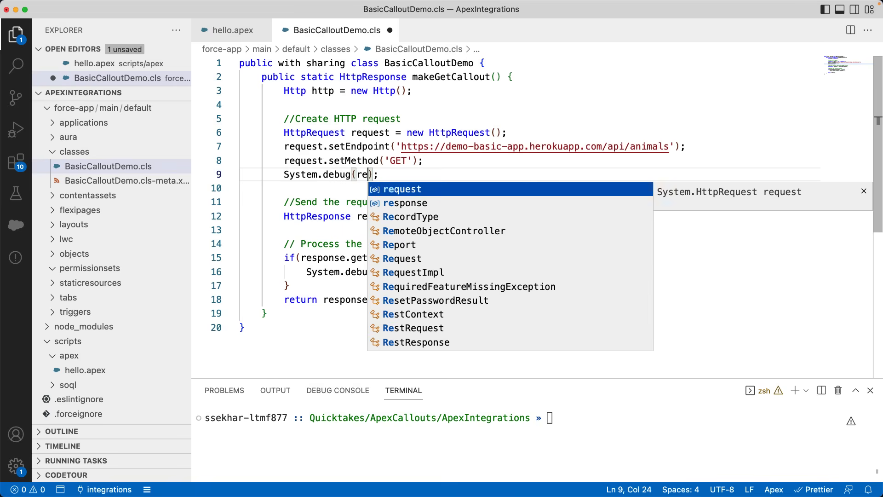
# Log the request and response.getBody() in BasicCalloutDemo and deploy the class to the org.
pyautogui.press('Tab')
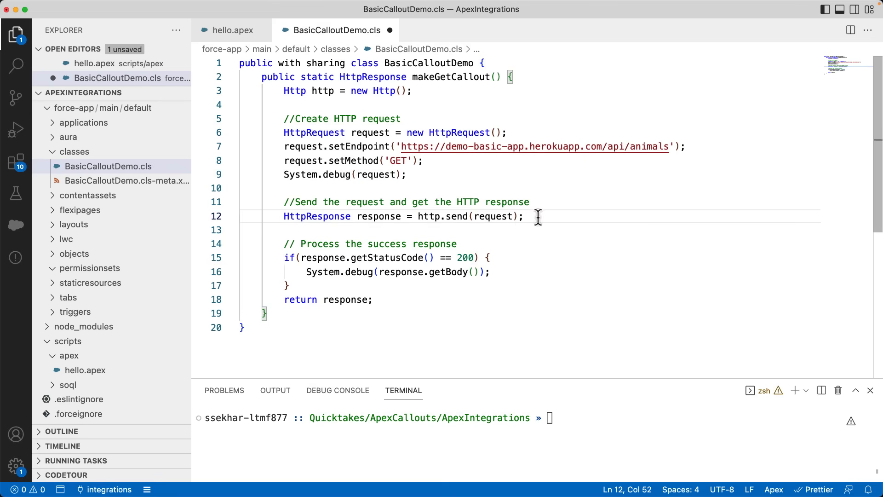
pyautogui.write('System.debug(response.getBody());')
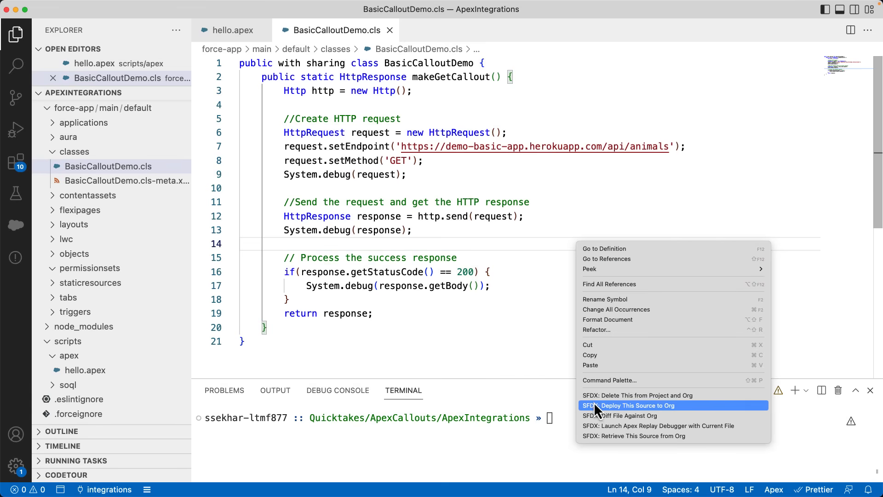
pyautogui.click(635, 405)
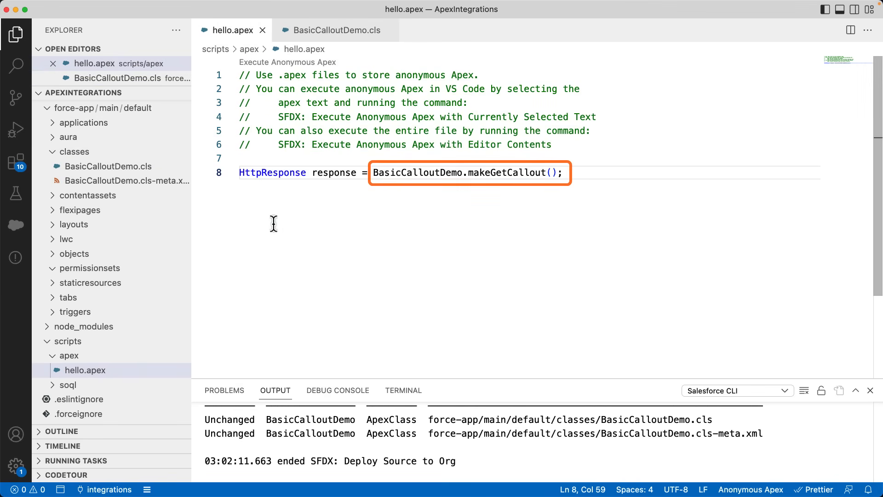
# Run hello.apex as anonymous Apex, which fails with an Unauthorized endpoint exception.
pyautogui.press('cmd+shift+p')
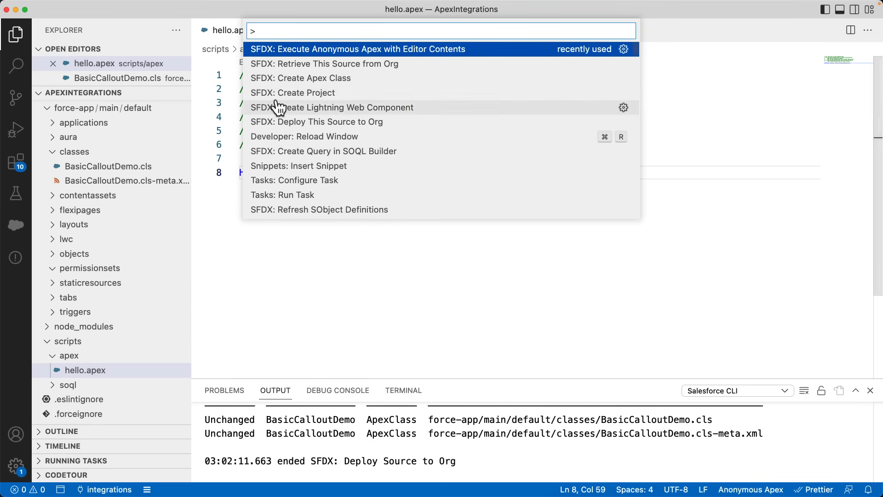
pyautogui.click(357, 48)
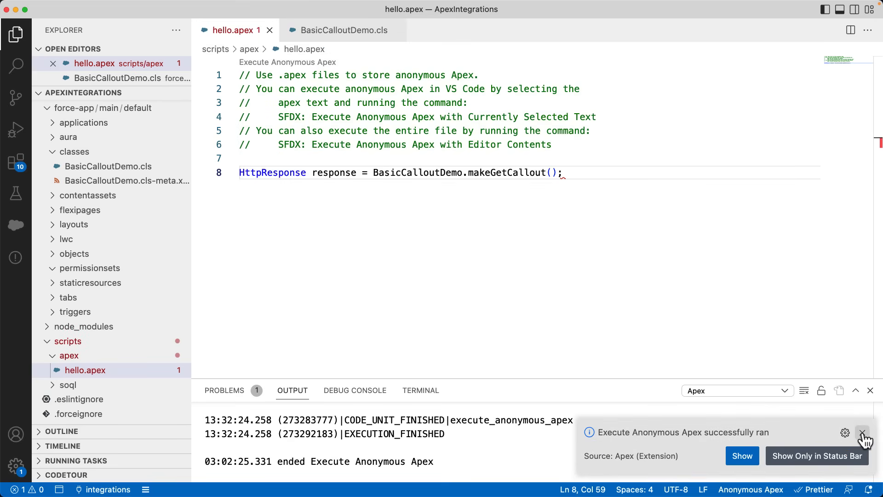
pyautogui.click(862, 432)
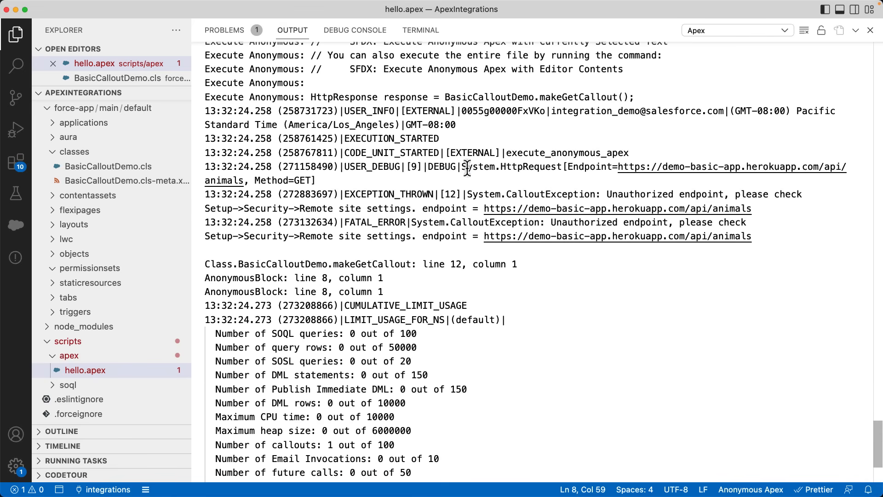
pyautogui.moveTo(466, 167); pyautogui.dragTo(316, 181)
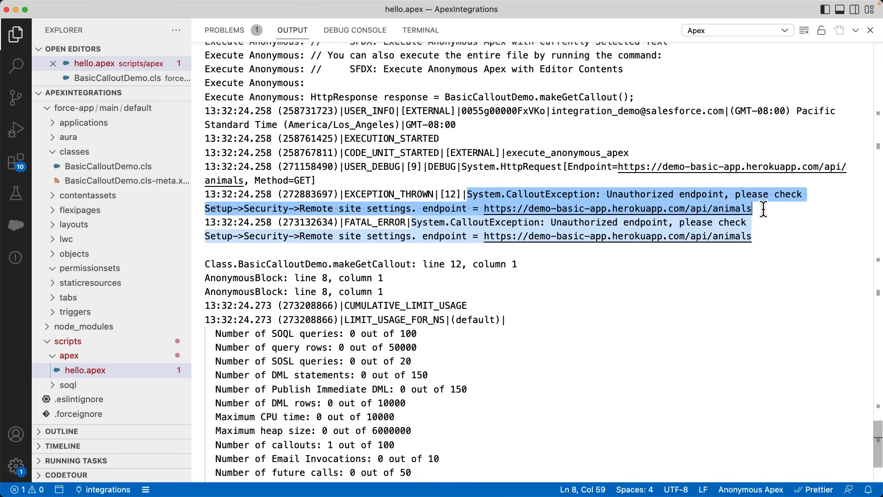
pyautogui.moveTo(772, 225)
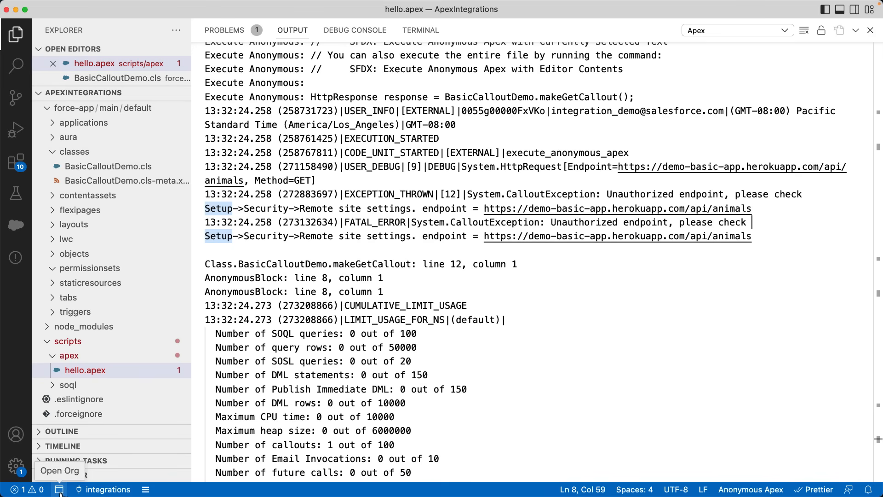
# Open the connected org and go to Remote Site Settings via Quick Find 'remote'.
pyautogui.click(59, 488)
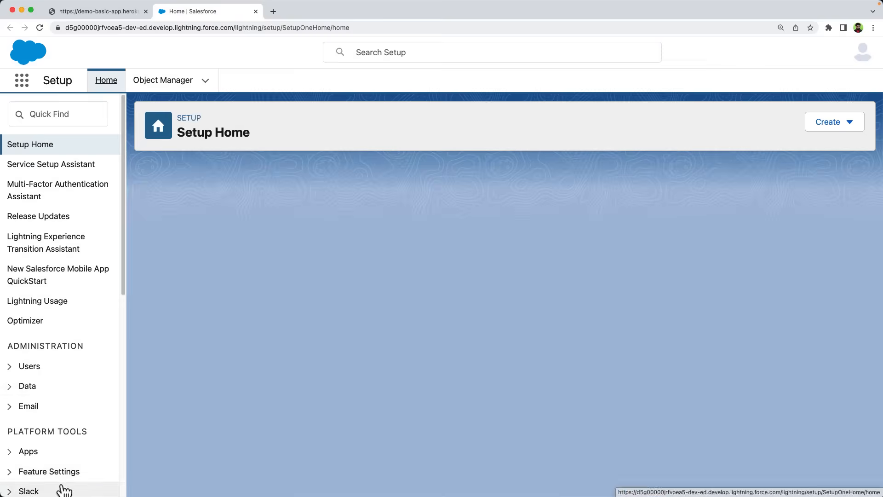
pyautogui.write('remote')
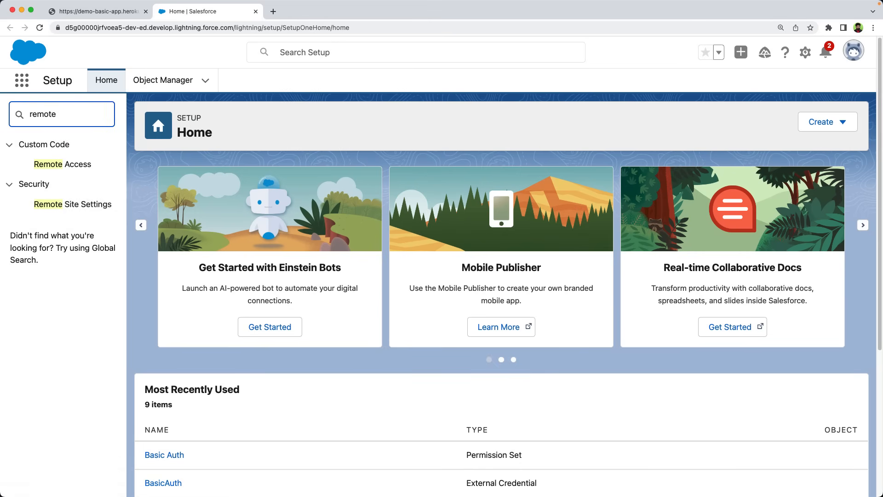
pyautogui.click(73, 204)
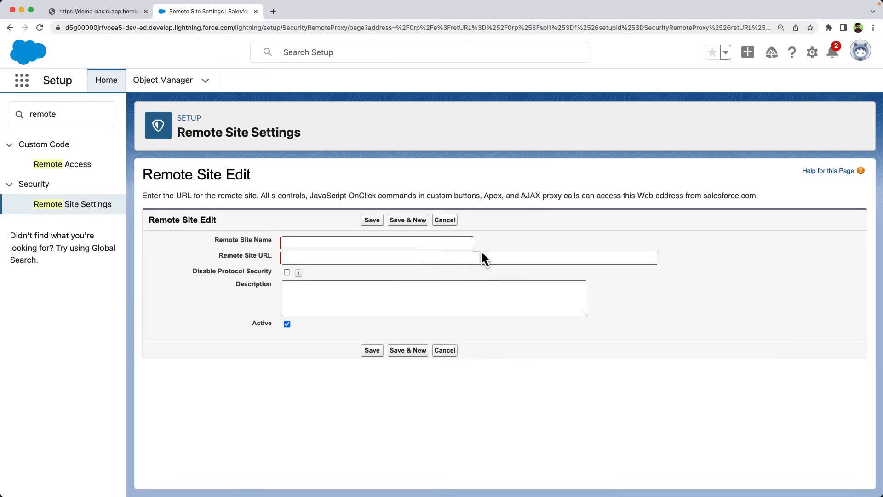
pyautogui.write('bas')
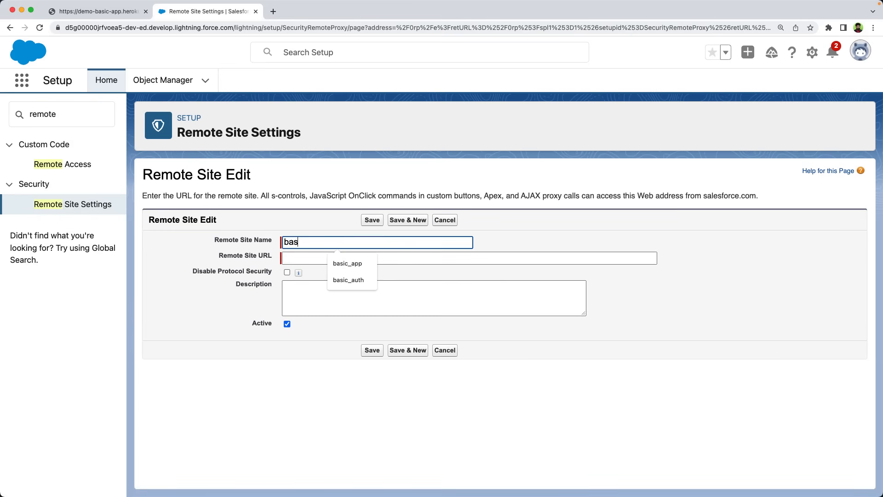
pyautogui.click(347, 263)
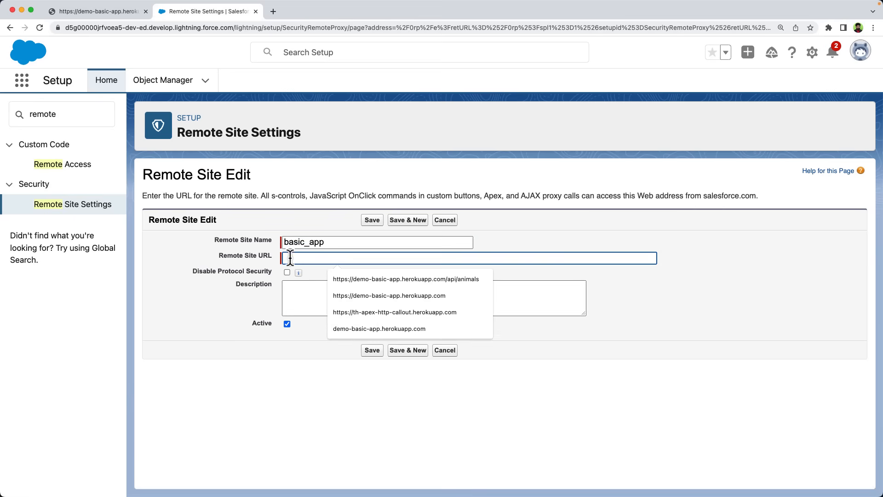
pyautogui.write('https://demo')
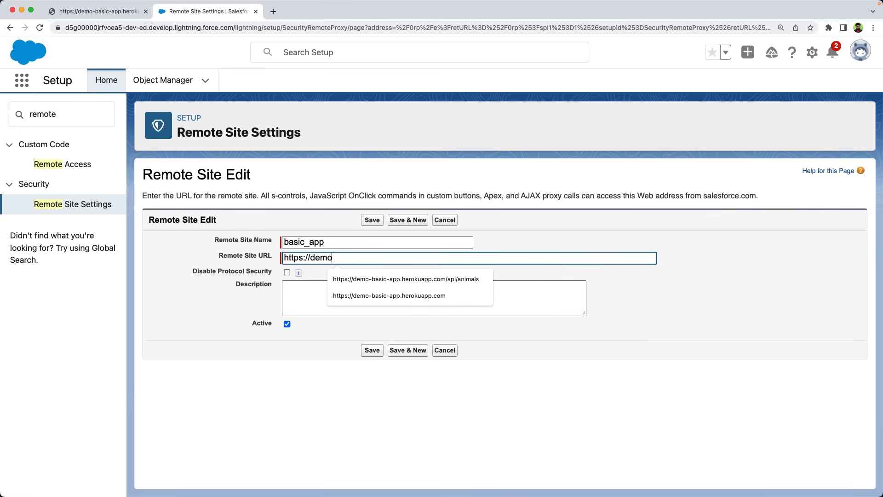
pyautogui.write('-basic-app')
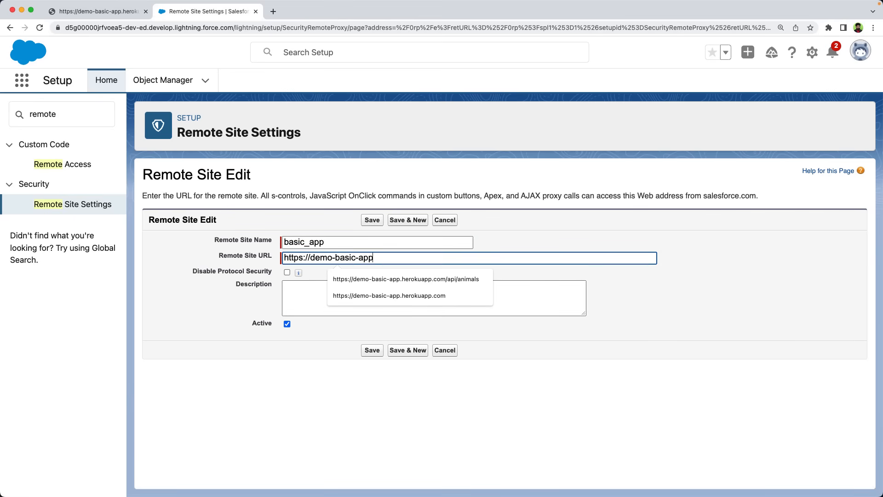
pyautogui.click(405, 278)
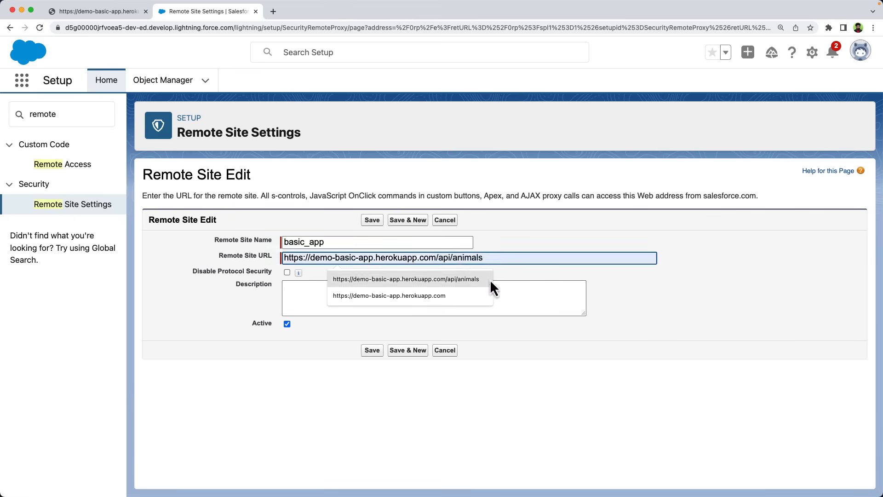
pyautogui.click(388, 295)
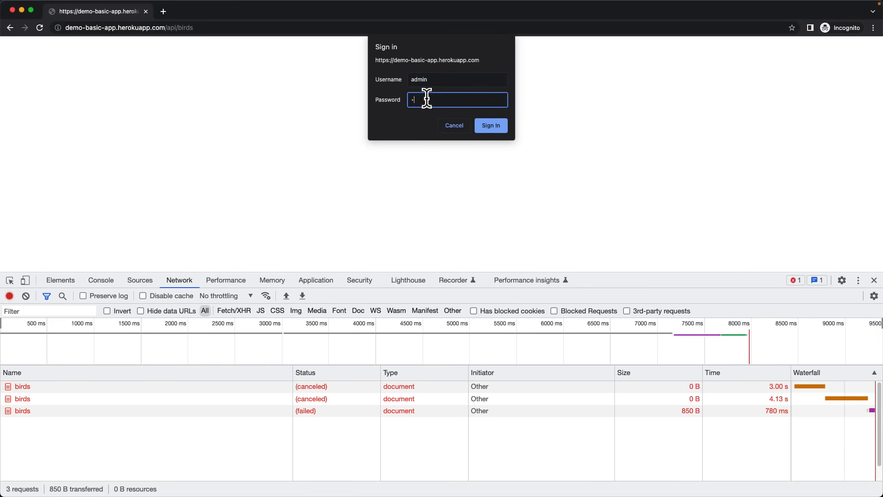
# Sign in to the birds API as admin and return to Visual Studio Code.
pyautogui.click(489, 125)
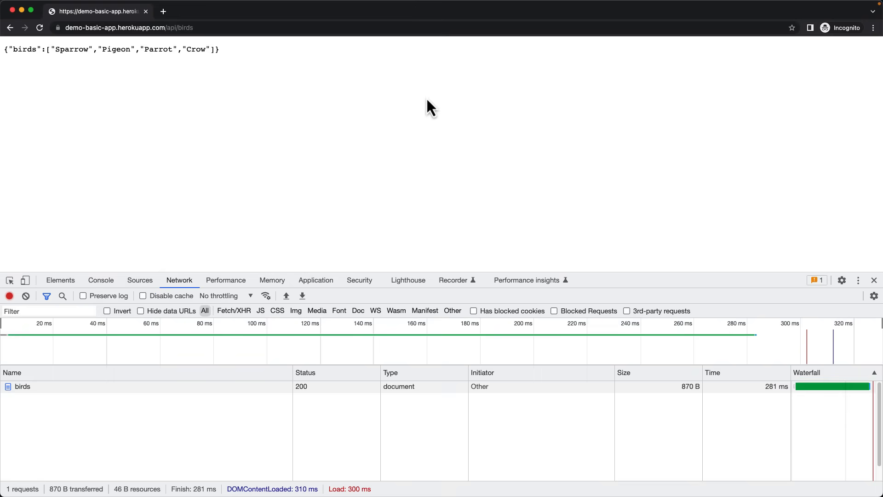
pyautogui.click(22, 386)
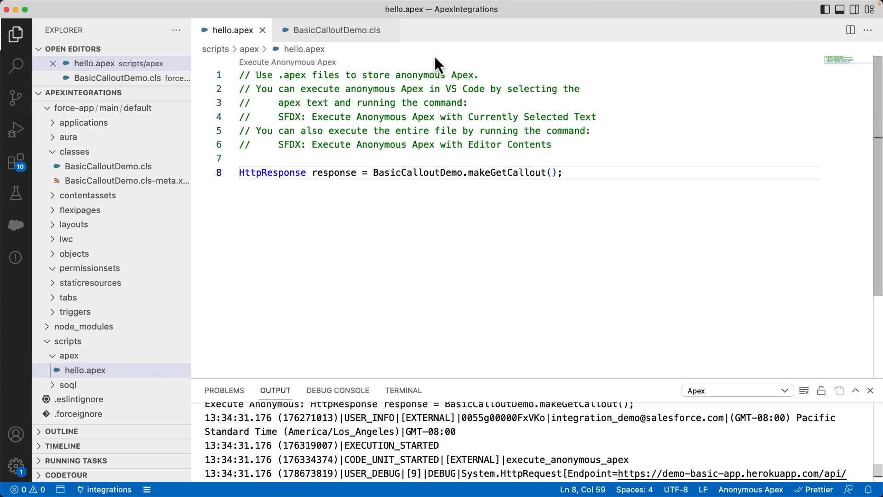
# Switch to the BasicCalloutDemo.cls editor targeting the birds endpoint with an admin Authorization header.
pyautogui.click(335, 30)
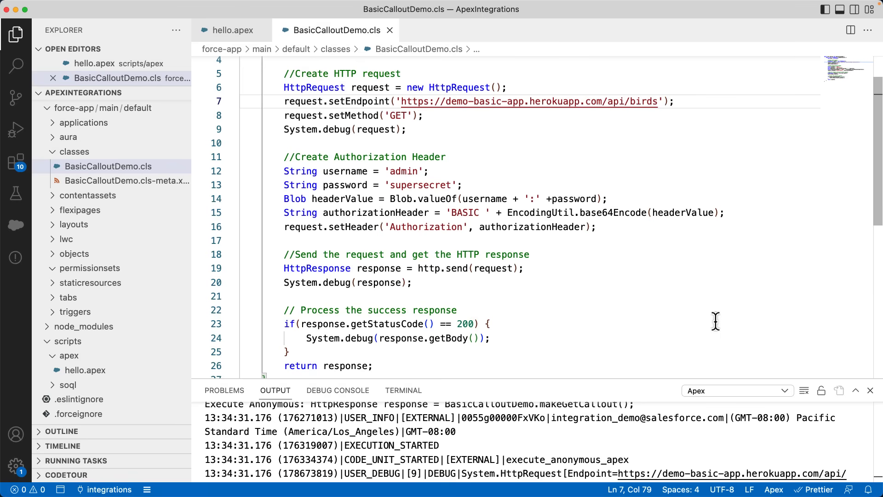
pyautogui.moveTo(670, 299)
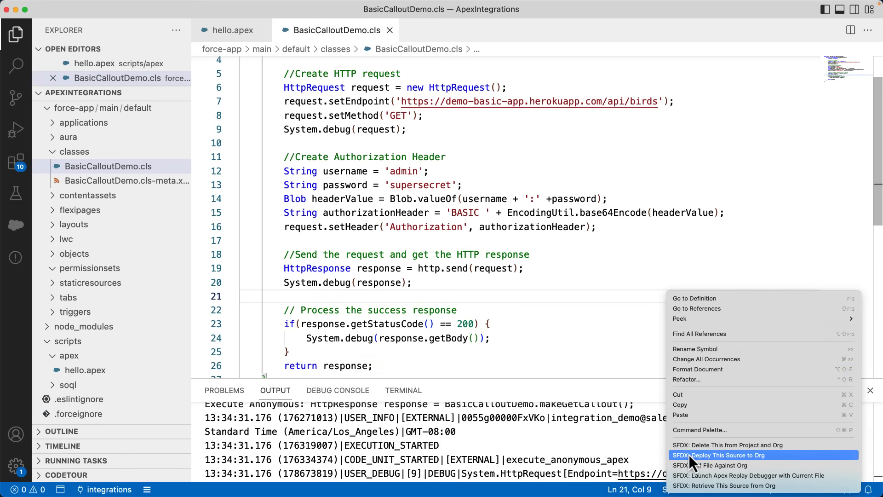
# Deploy BasicCalloutDemo to the org and rerun hello.apex's makeGetCallout as anonymous Apex.
pyautogui.click(727, 456)
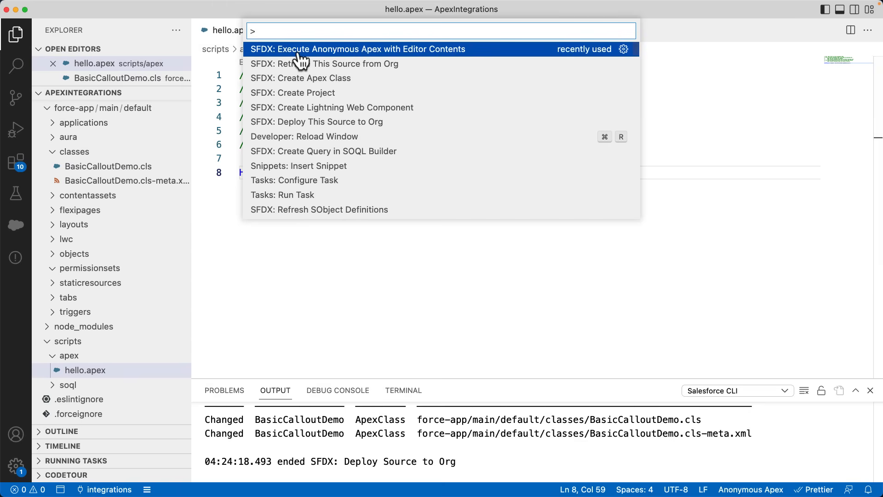
pyautogui.click(357, 49)
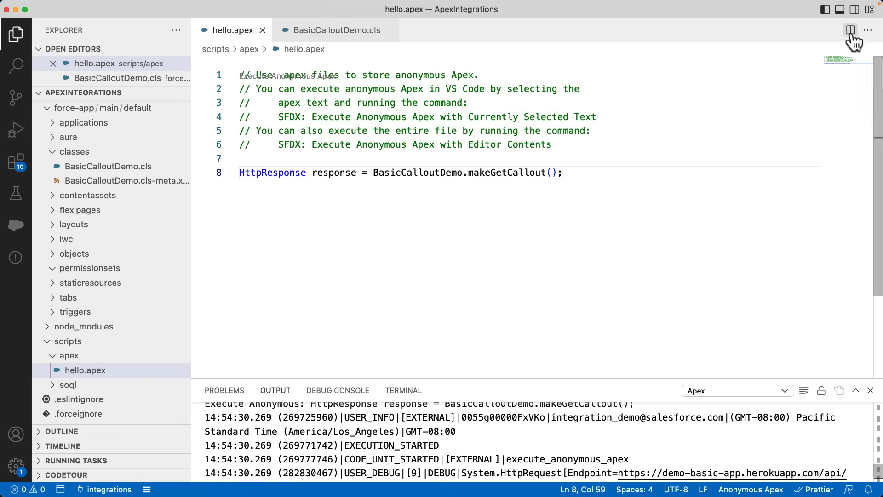
pyautogui.click(335, 29)
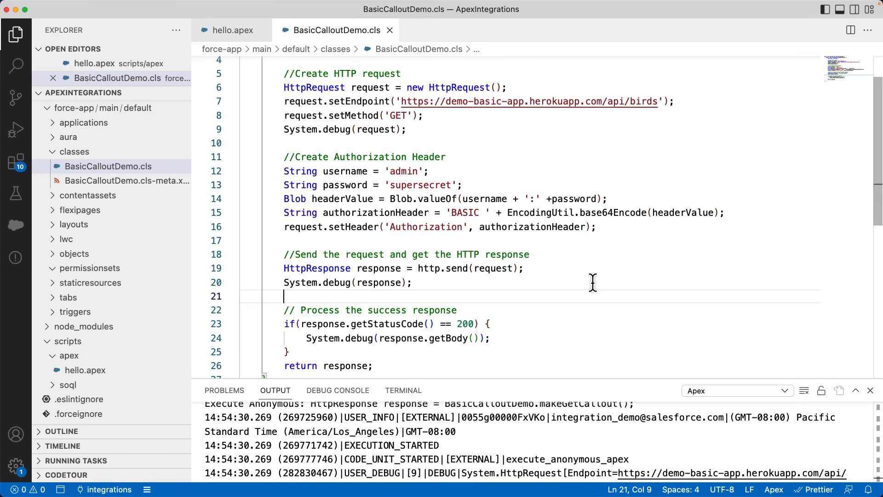
pyautogui.moveTo(578, 341)
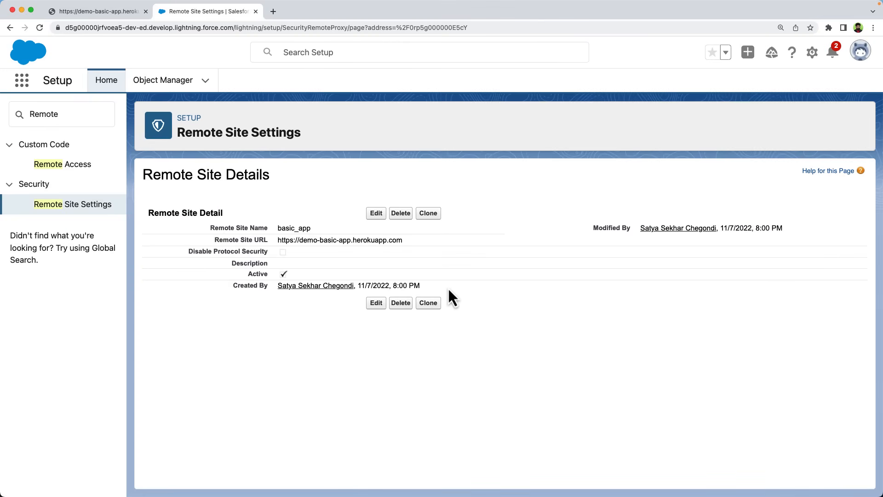
# Delete the basic_app remote site, leaving only ApexDevNet, and return to Quick Find.
pyautogui.click(400, 212)
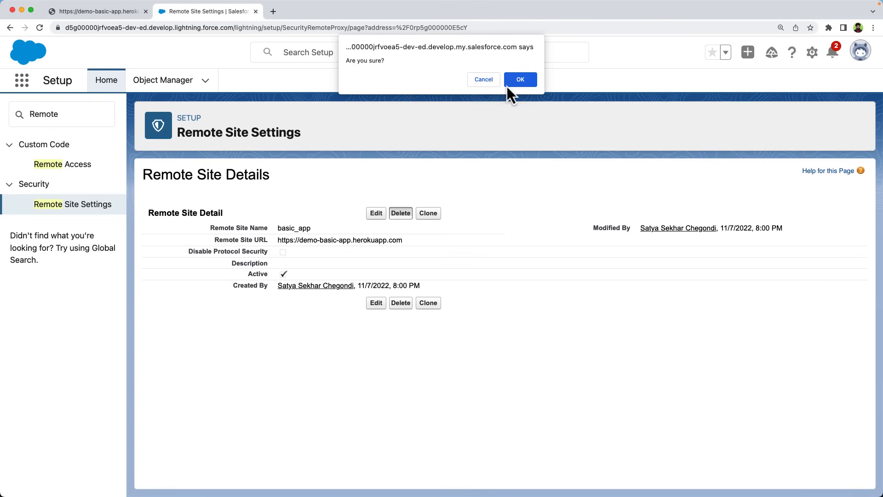
pyautogui.click(519, 79)
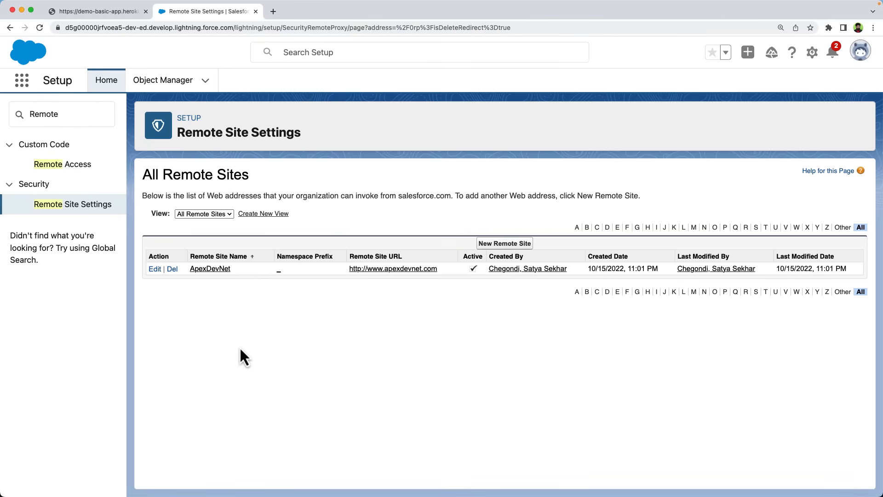
pyautogui.click(62, 114)
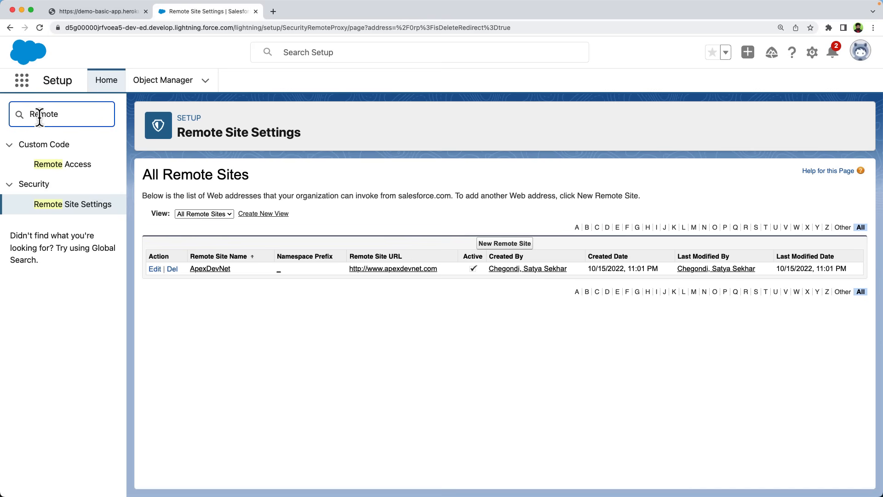
# Find and open the Named Credentials setup page via Quick Find 'Named'.
pyautogui.write('N')
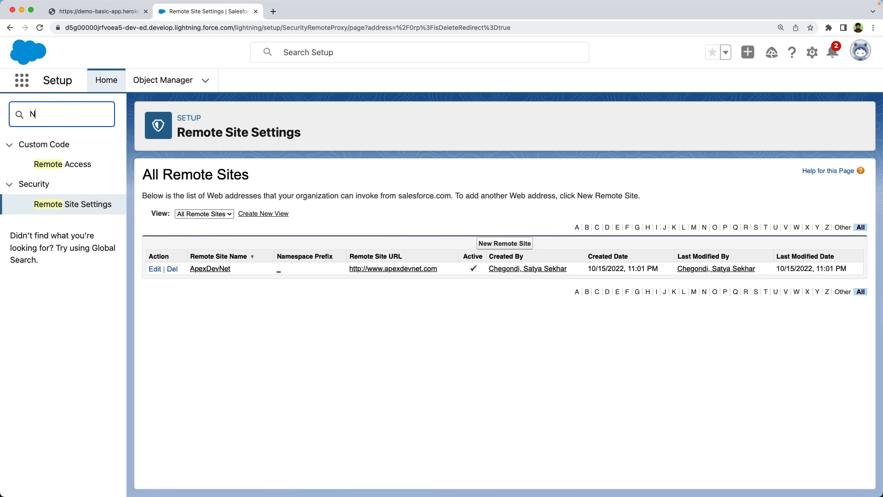
pyautogui.write('amed')
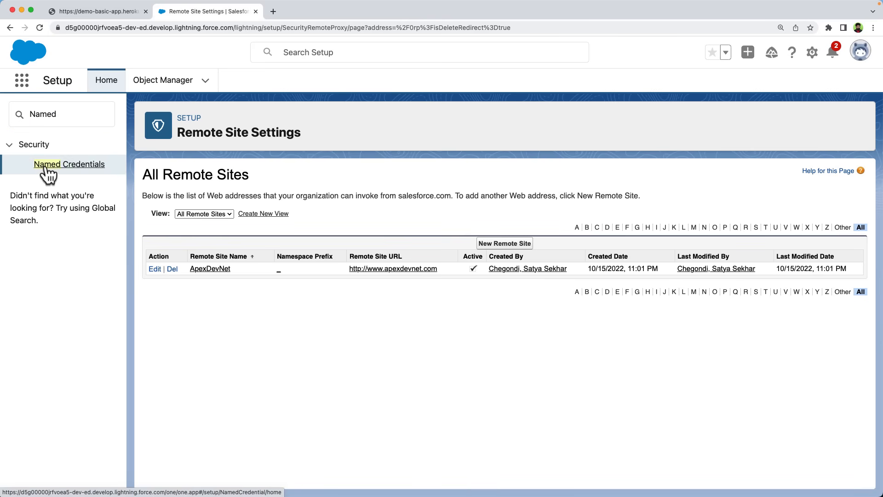
pyautogui.click(69, 163)
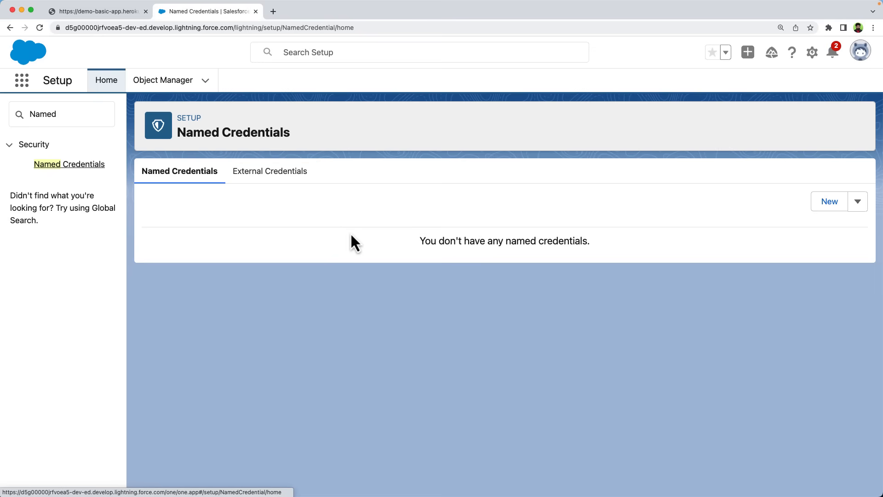
pyautogui.moveTo(857, 235)
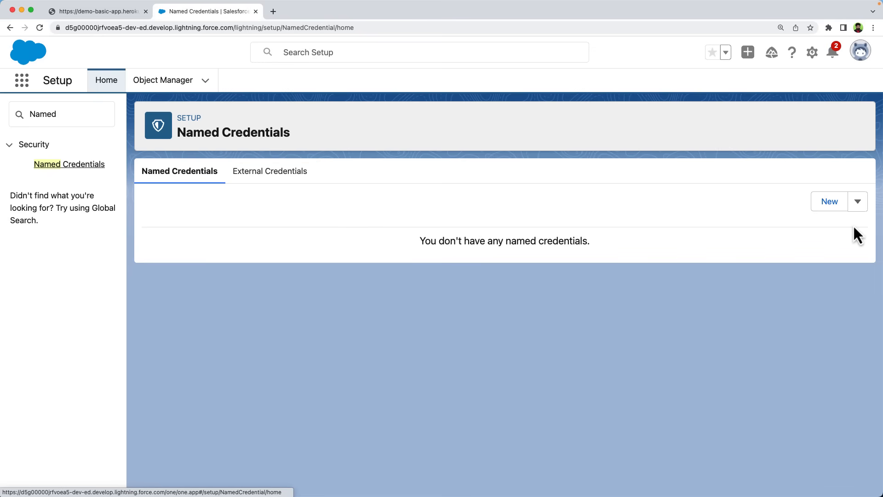
pyautogui.moveTo(857, 201)
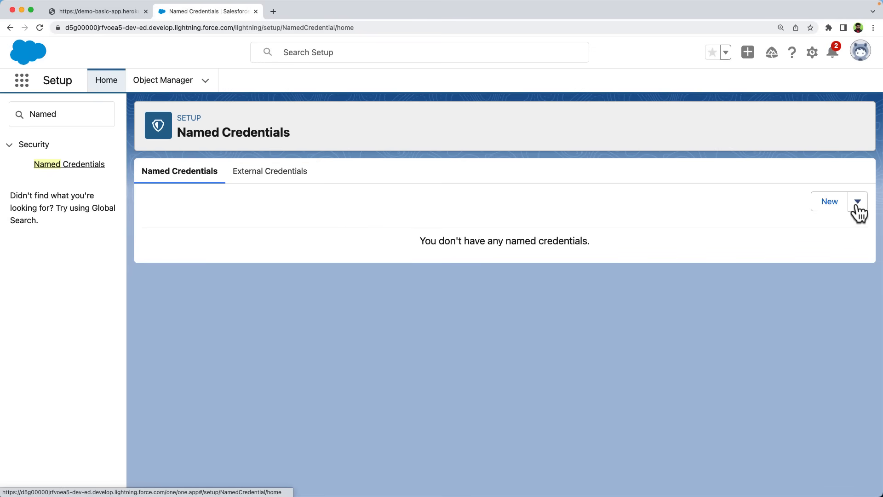
# Start a New Legacy named credential from the New dropdown, then cancel the form.
pyautogui.click(857, 202)
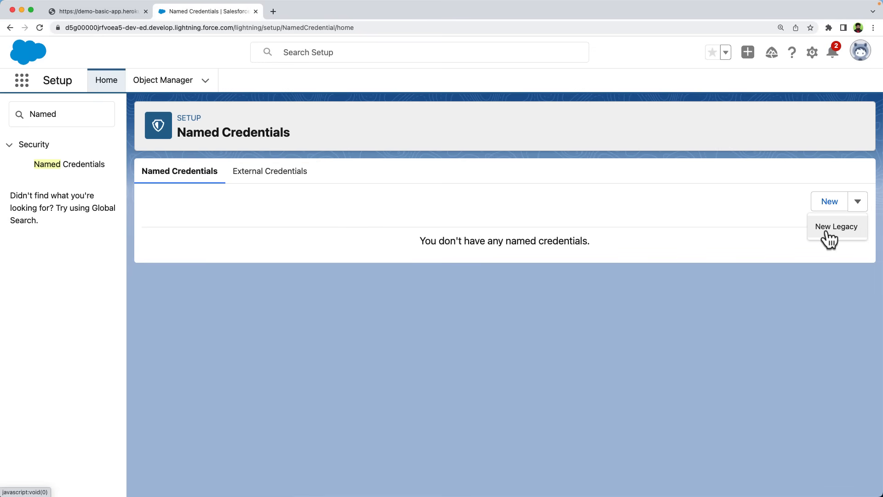
pyautogui.click(836, 226)
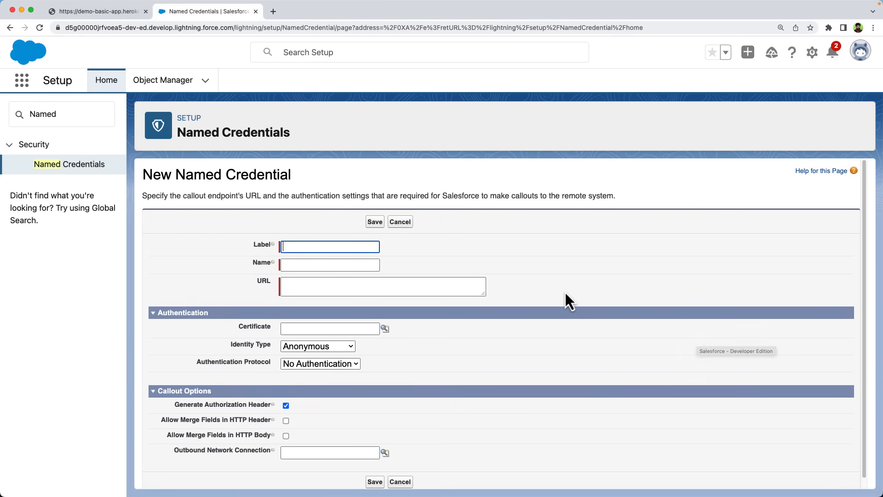
pyautogui.moveTo(565, 299)
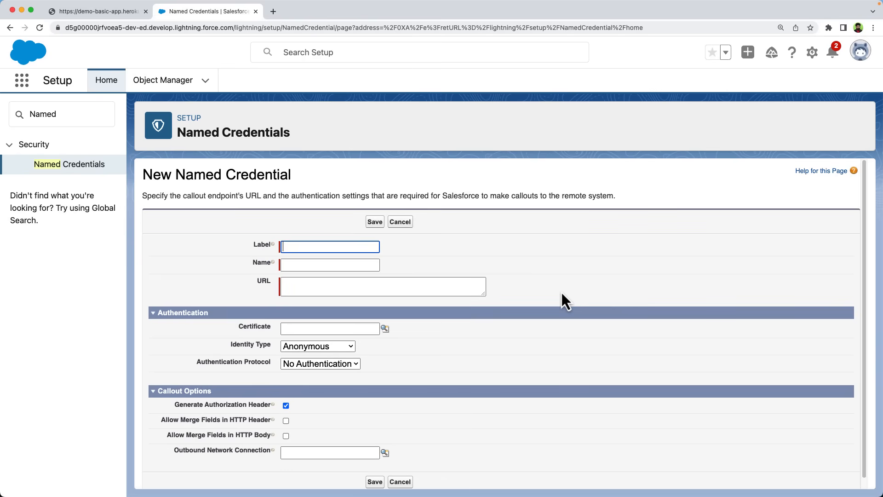
pyautogui.moveTo(390, 233)
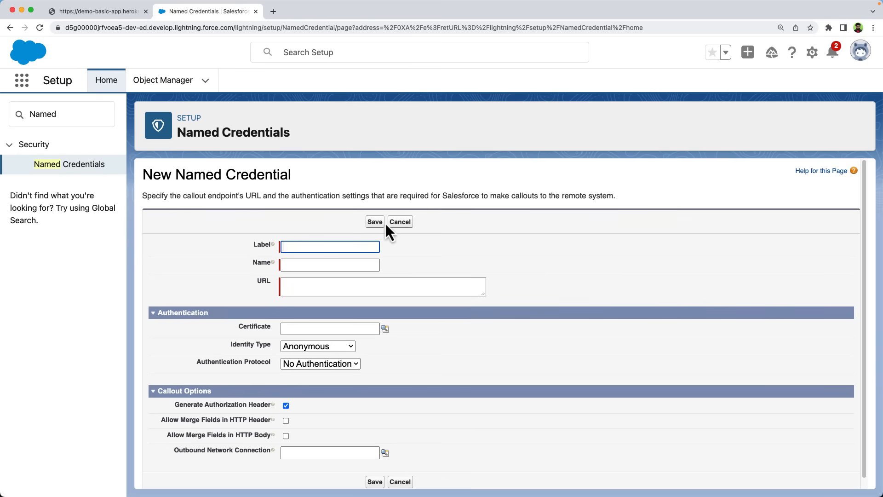
pyautogui.click(399, 221)
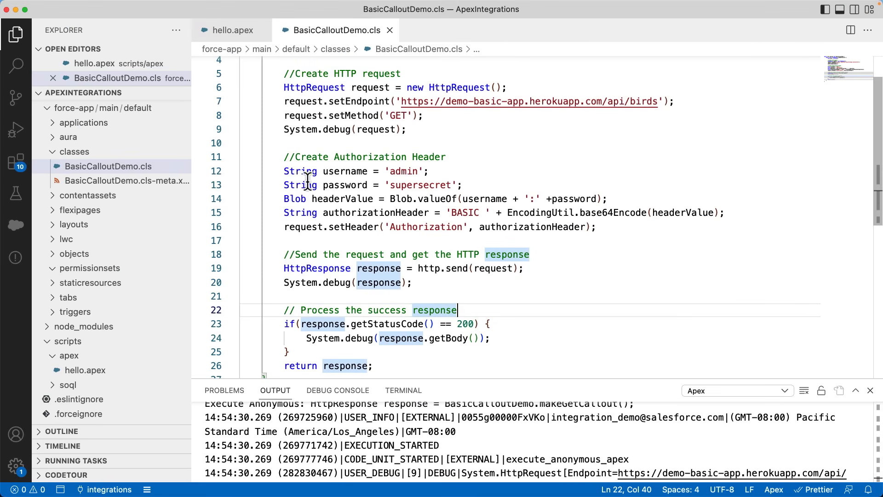
# Bring the empty Named Credentials page back on screen in Chrome.
pyautogui.moveTo(284, 171); pyautogui.dragTo(459, 185)
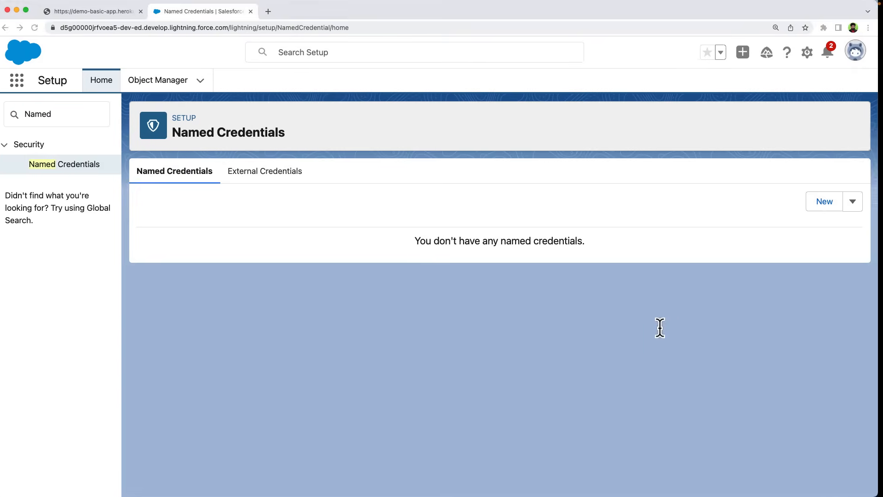
# Create external credential 'Basic Auth' (name Basic_Auth) with the Custom authentication protocol and save it.
pyautogui.click(265, 171)
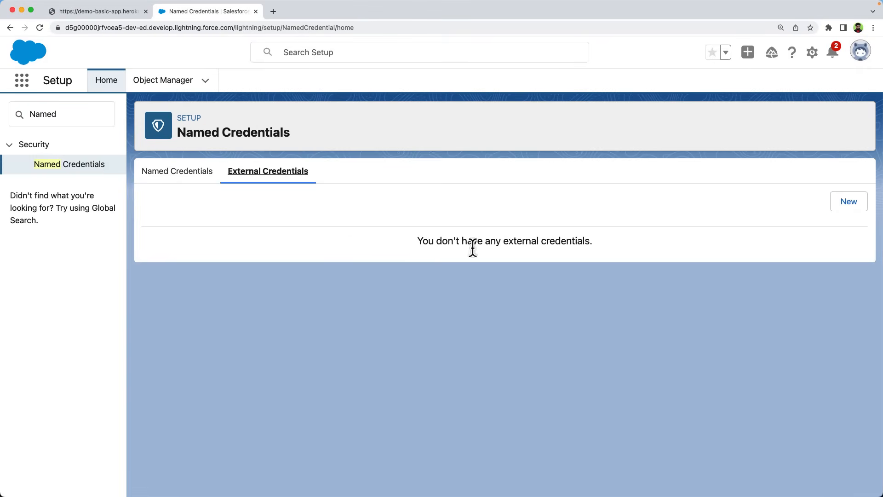
pyautogui.click(848, 202)
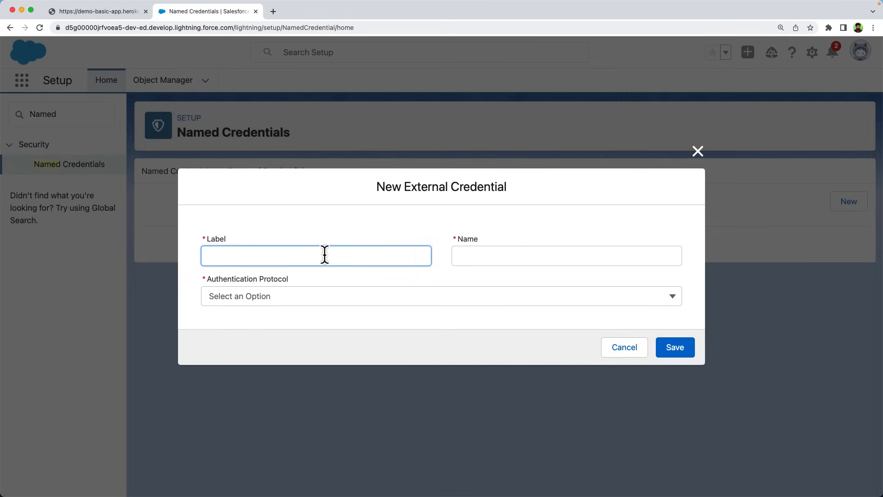
pyautogui.write('Basic Auth')
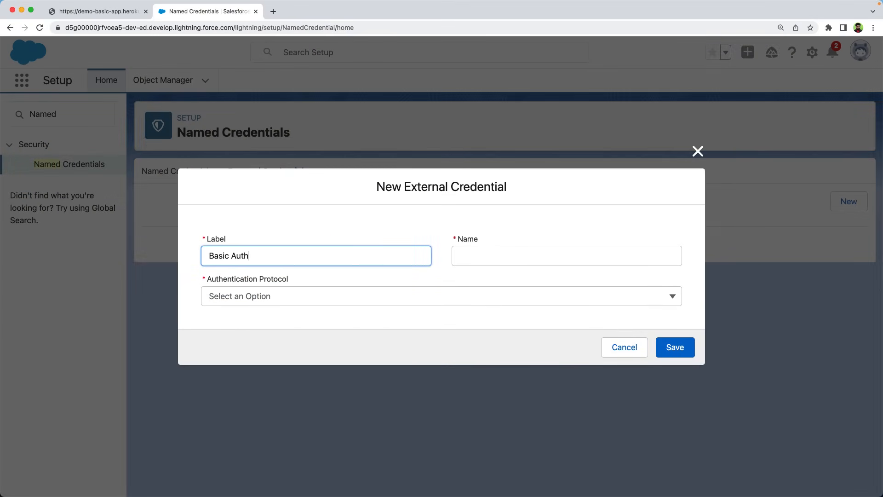
pyautogui.write('Basic')
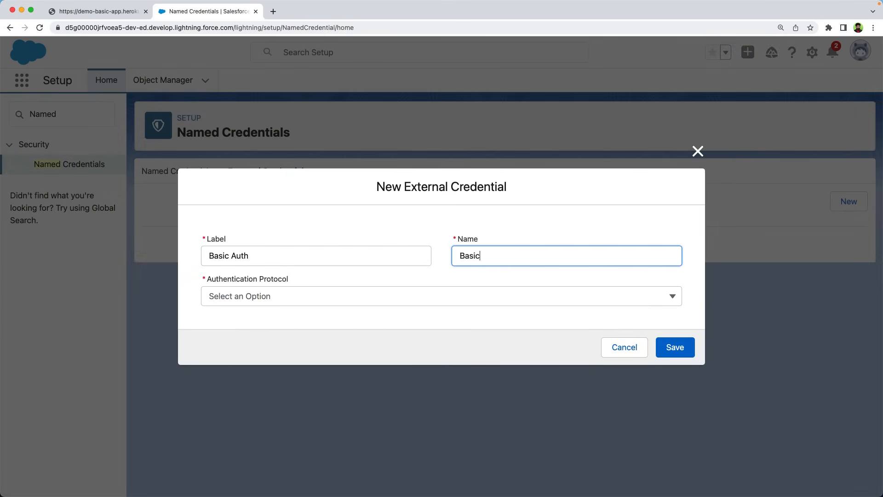
pyautogui.click(441, 295)
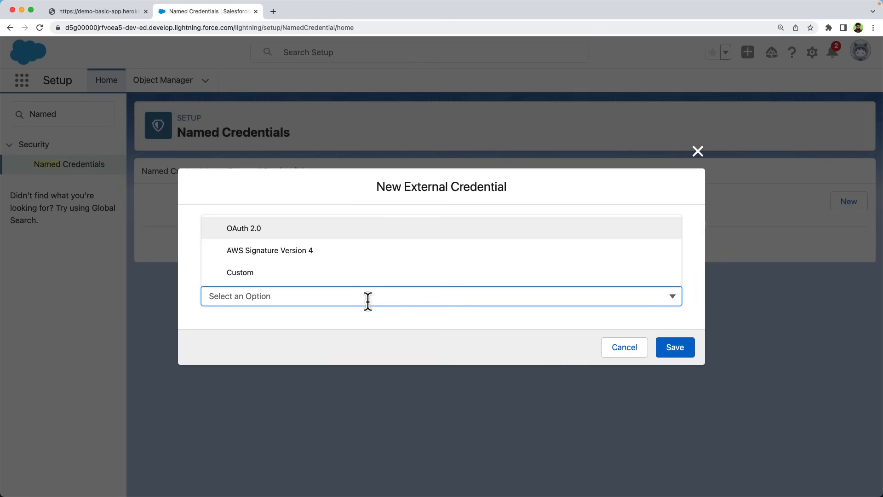
pyautogui.moveTo(358, 307)
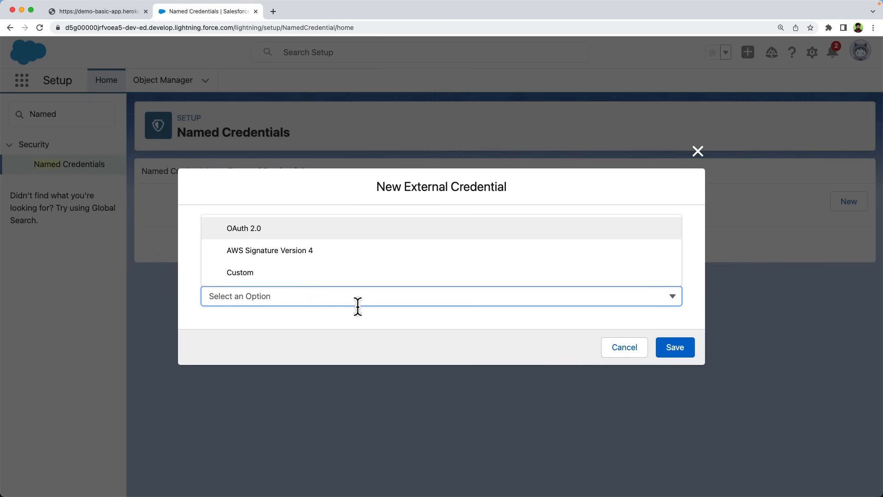
pyautogui.click(240, 272)
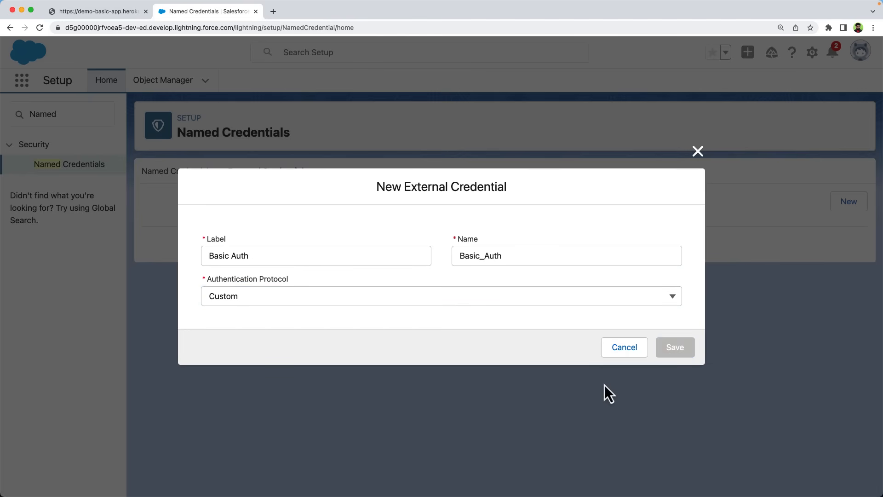
pyautogui.click(674, 347)
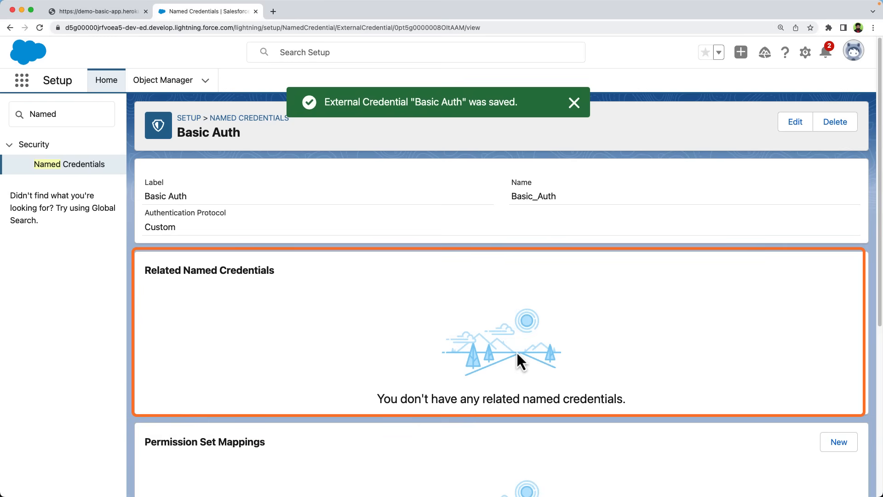
# Review the Basic Auth external credential down to its empty Permission Set Mappings and bring up the tab options.
pyautogui.click(574, 102)
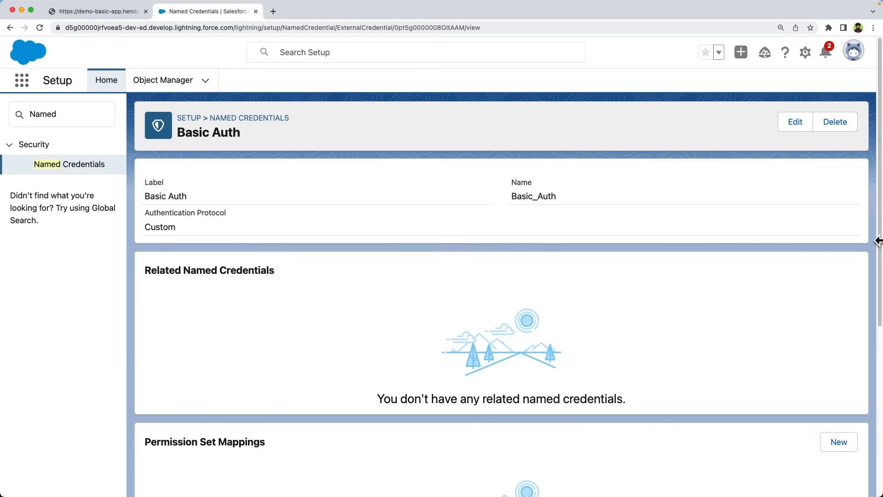
pyautogui.scroll(-3)
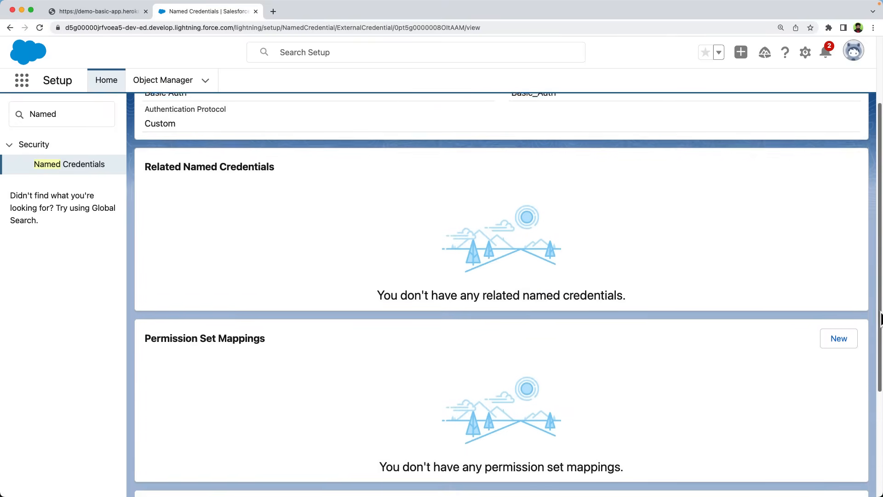
pyautogui.scroll(-3)
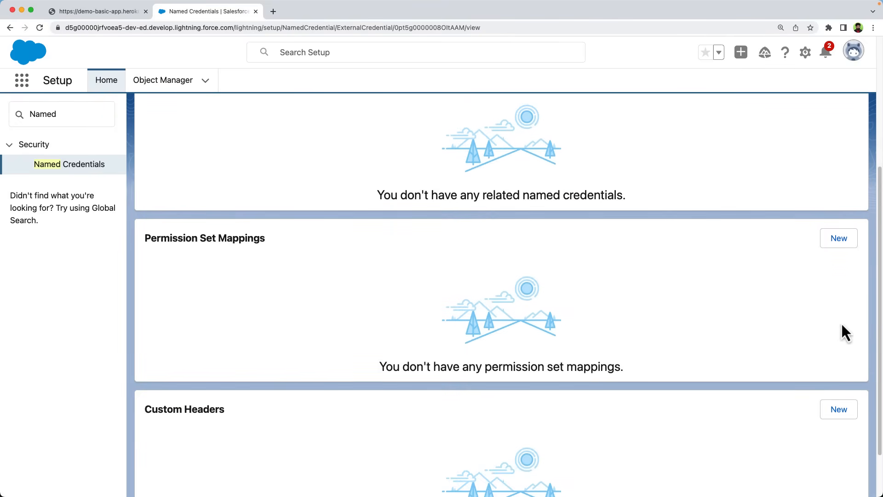
pyautogui.moveTo(837, 264)
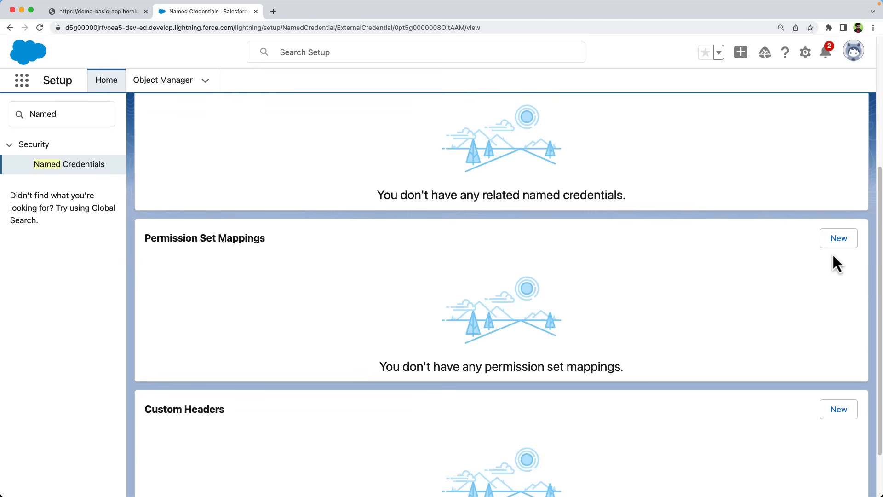
pyautogui.rightClick(207, 11)
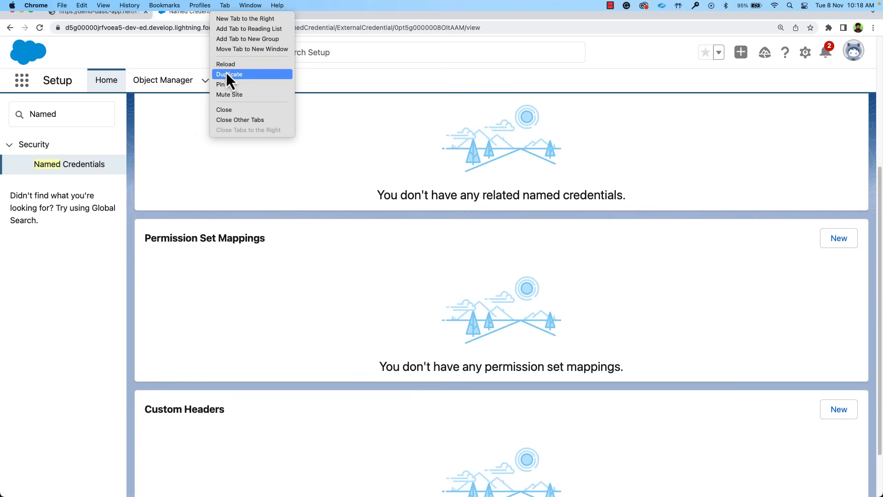
# In a duplicated tab, find Permission Sets in Setup and start a new permission set.
pyautogui.click(229, 74)
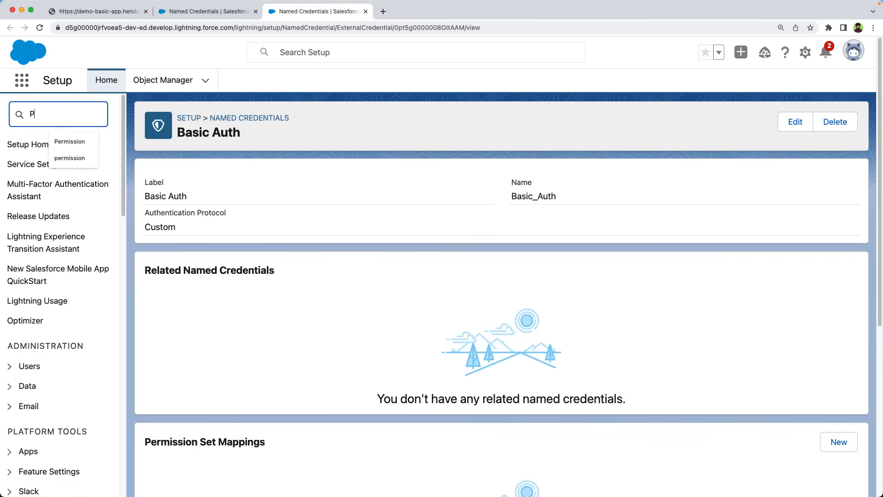
pyautogui.write('Permission')
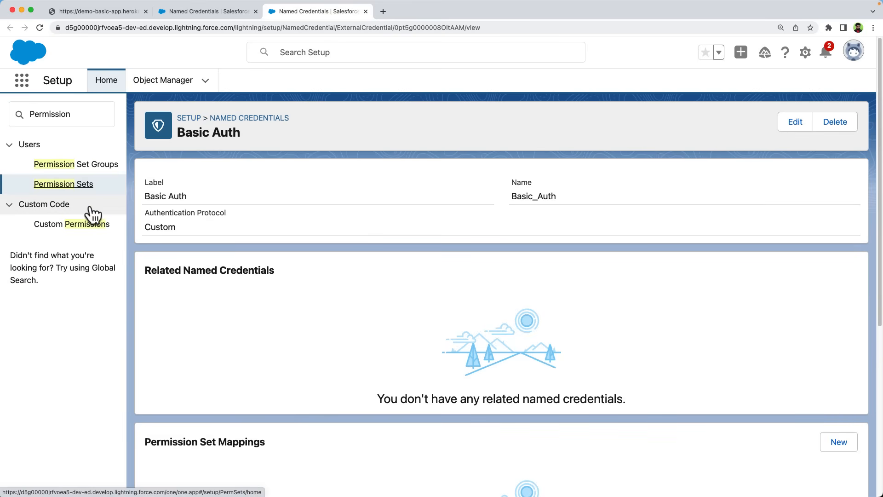
pyautogui.click(64, 184)
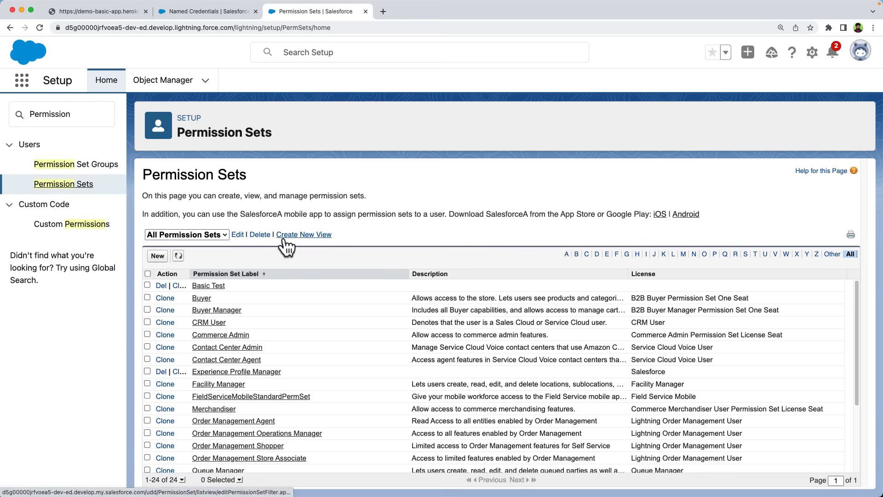
pyautogui.click(157, 255)
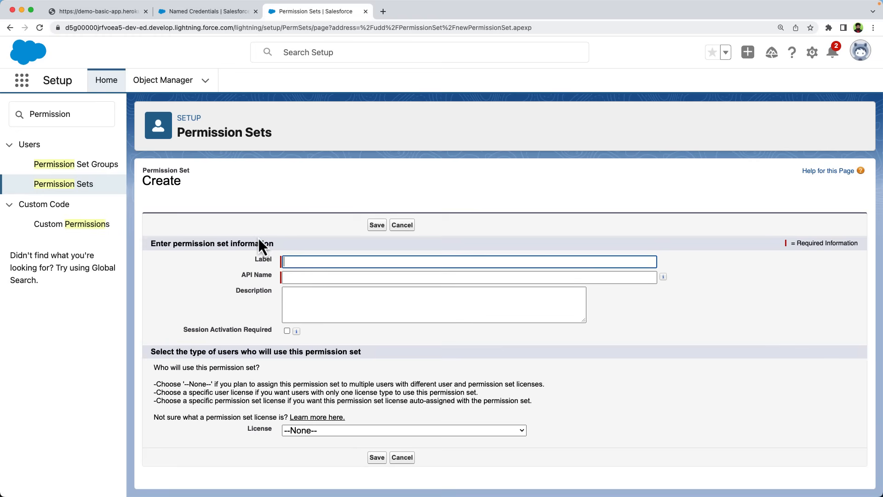
# Save the new permission set as Basic Auth Permissions and return to the credential tab.
pyautogui.write('Basic Auth Permissions')
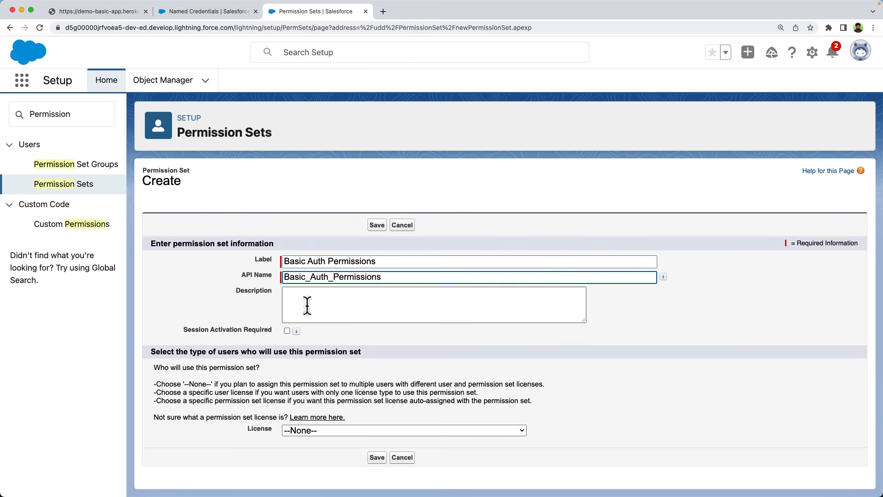
pyautogui.click(377, 225)
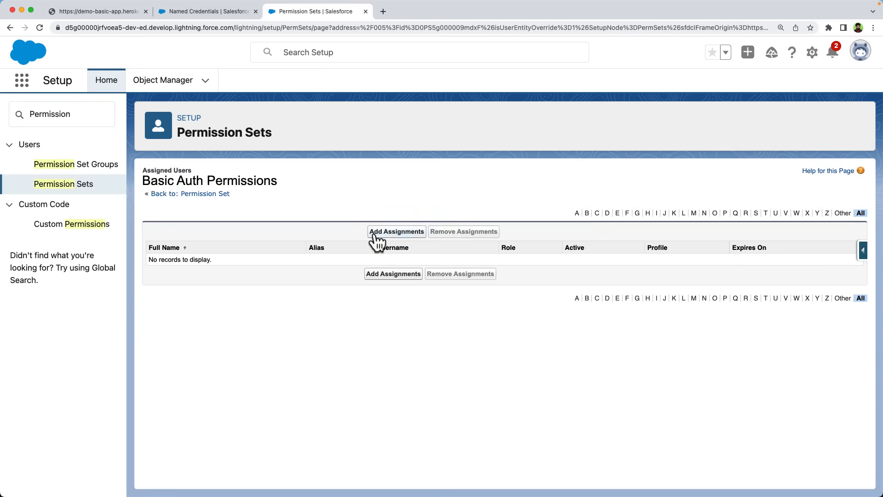
pyautogui.click(396, 231)
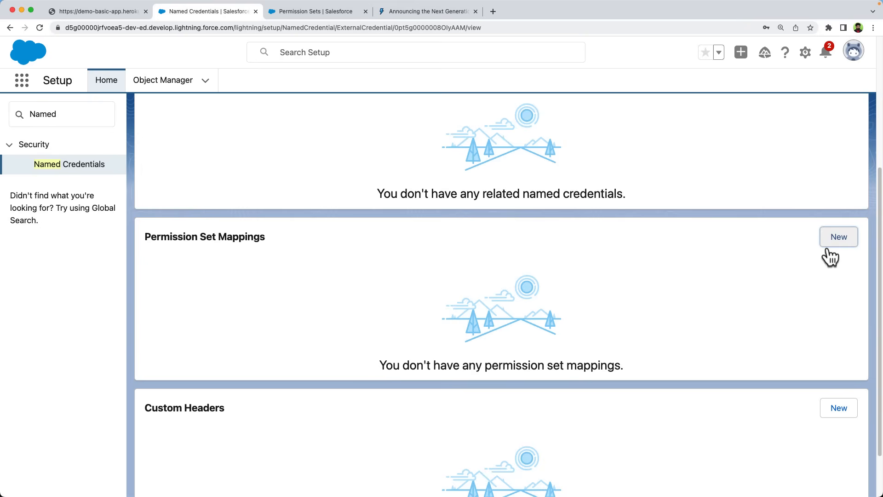
# Start a new permission set mapping on the credential using Basic Auth Permissions.
pyautogui.click(839, 236)
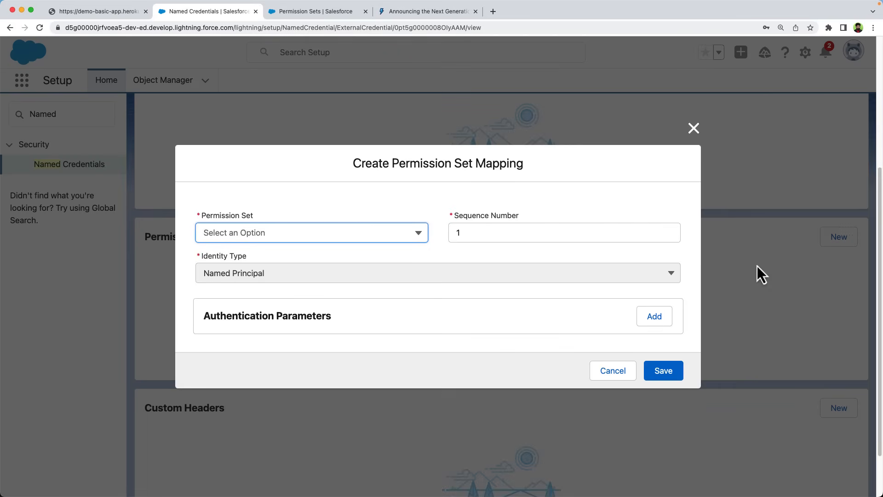
pyautogui.click(310, 231)
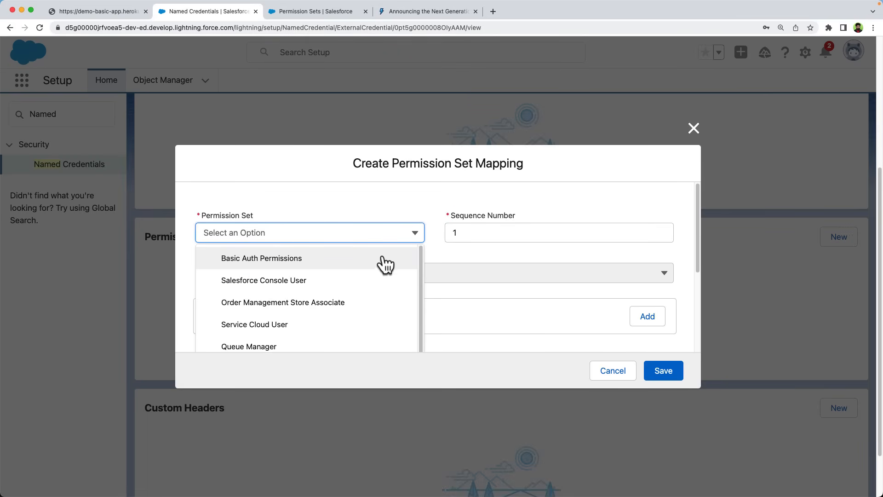
pyautogui.click(261, 257)
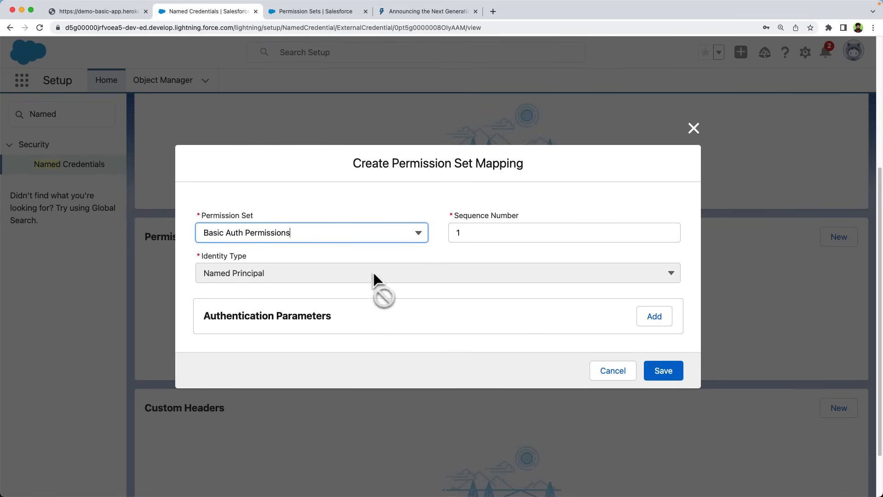
pyautogui.moveTo(610, 316)
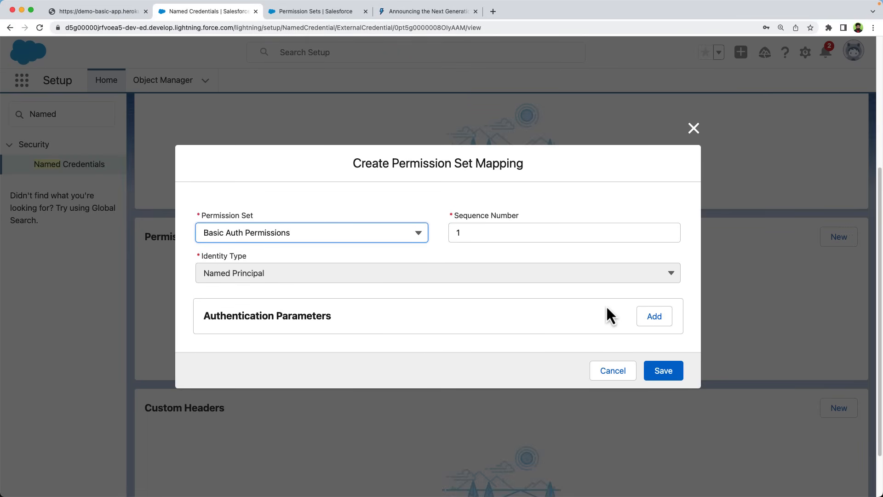
# Add Username and Password authentication parameters with their values and save the mapping.
pyautogui.click(563, 231)
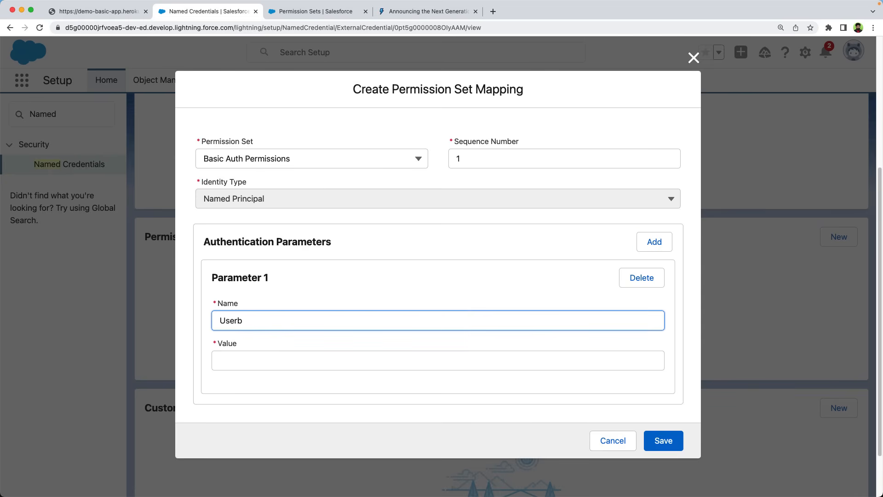
pyautogui.write('•••••')
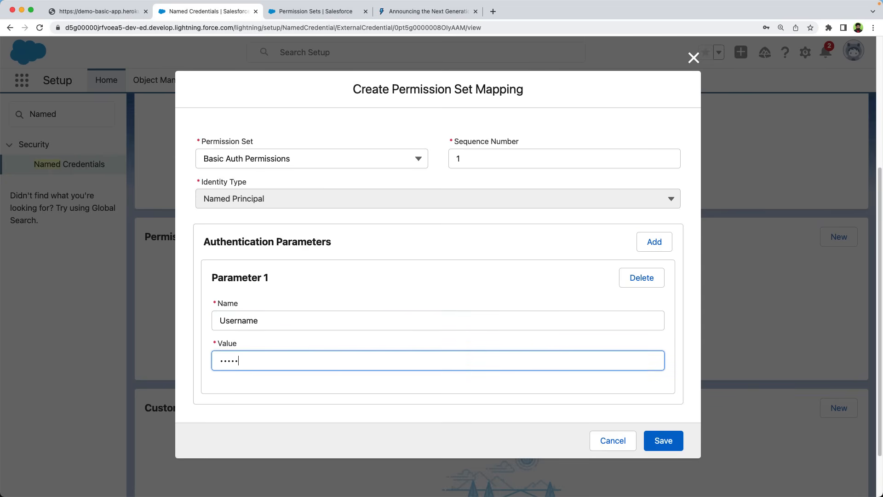
pyautogui.click(653, 241)
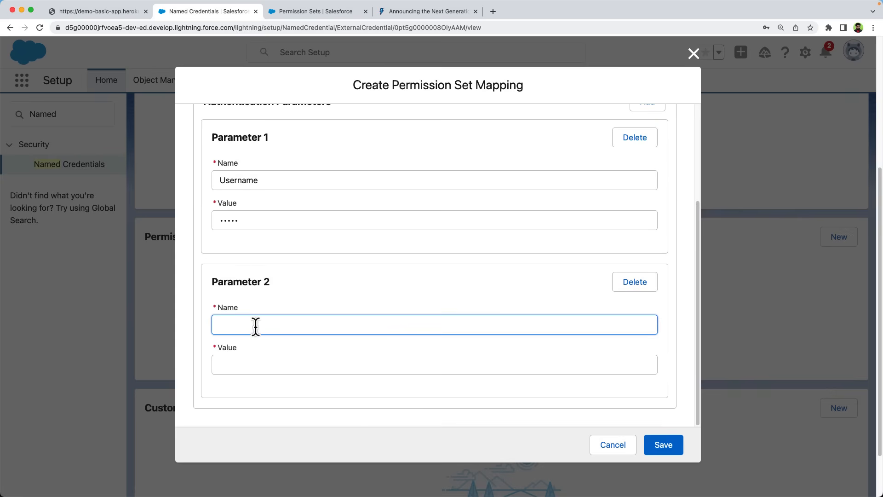
pyautogui.write('Password')
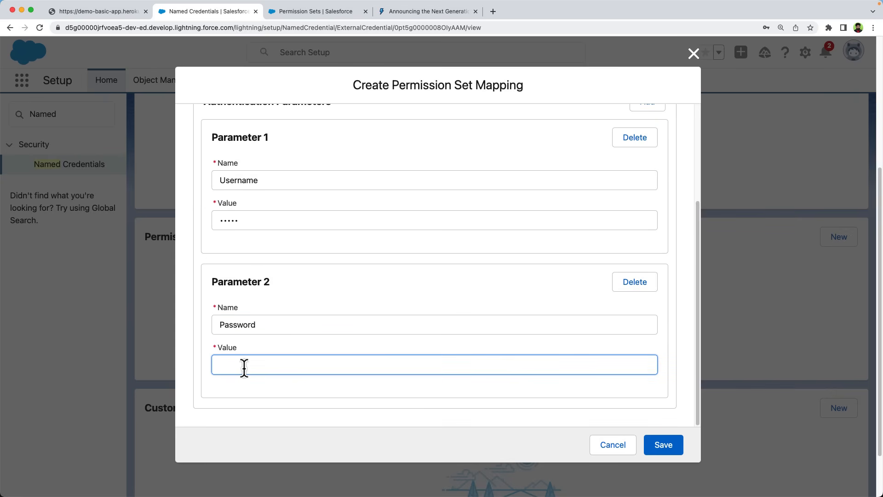
pyautogui.write('password')
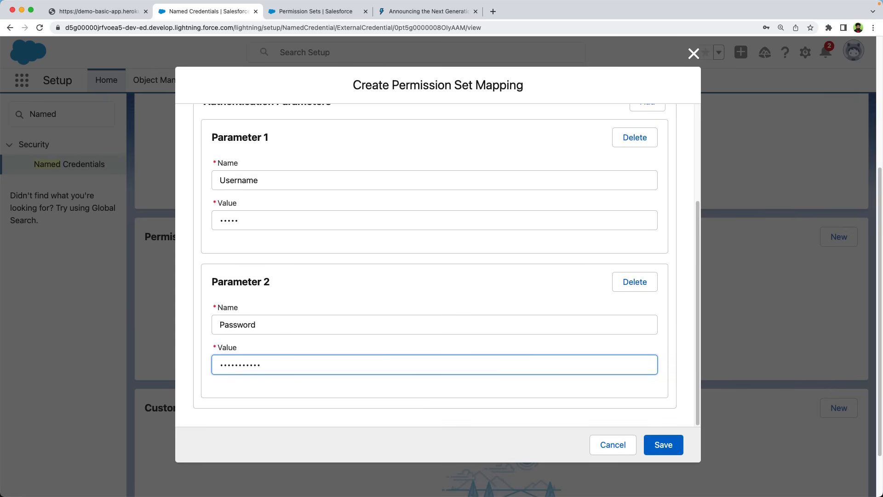
pyautogui.click(663, 444)
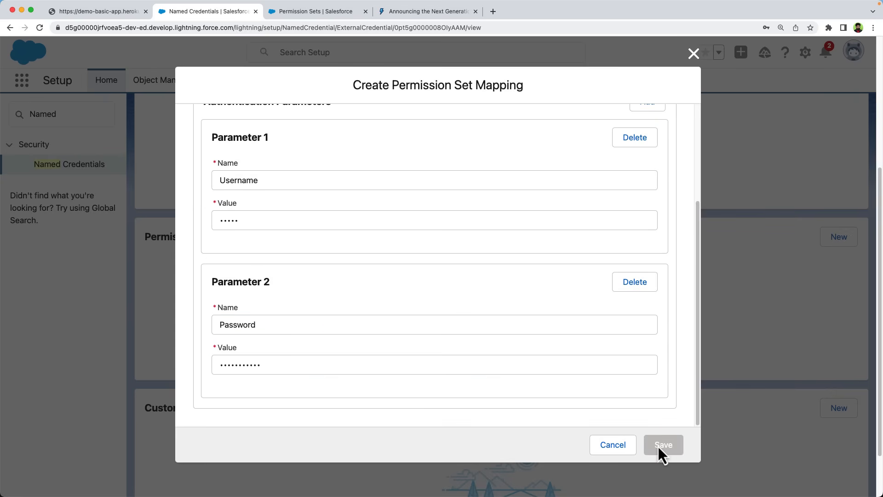
pyautogui.click(663, 444)
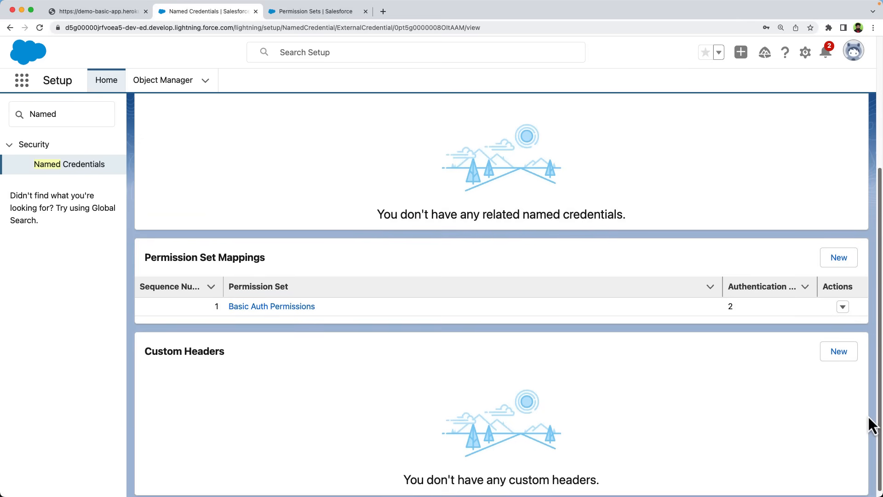
# Read the Named Credential Formula Functions help article covering BASE64ENCODE, BLOB and HASH.
pyautogui.scroll(-3)
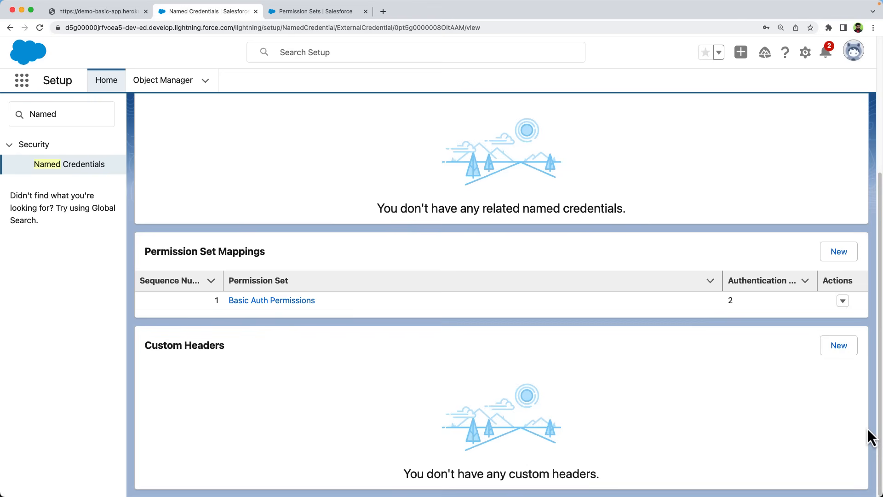
pyautogui.click(838, 345)
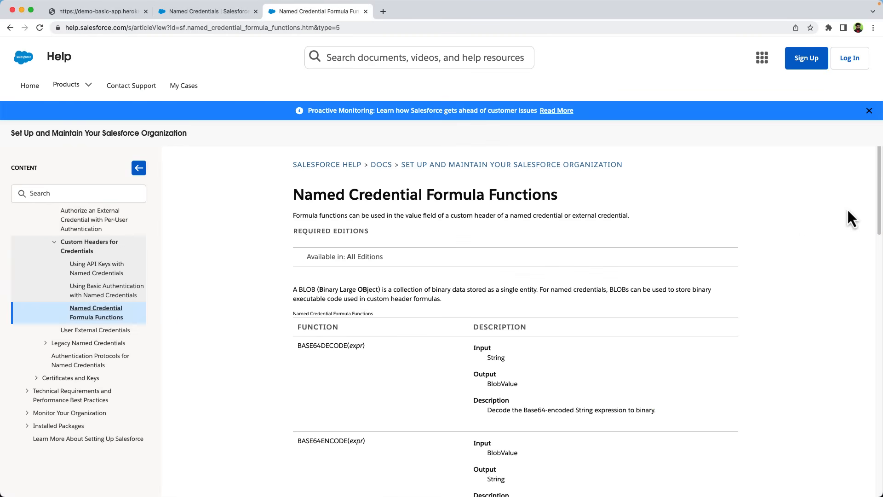
pyautogui.scroll(-3)
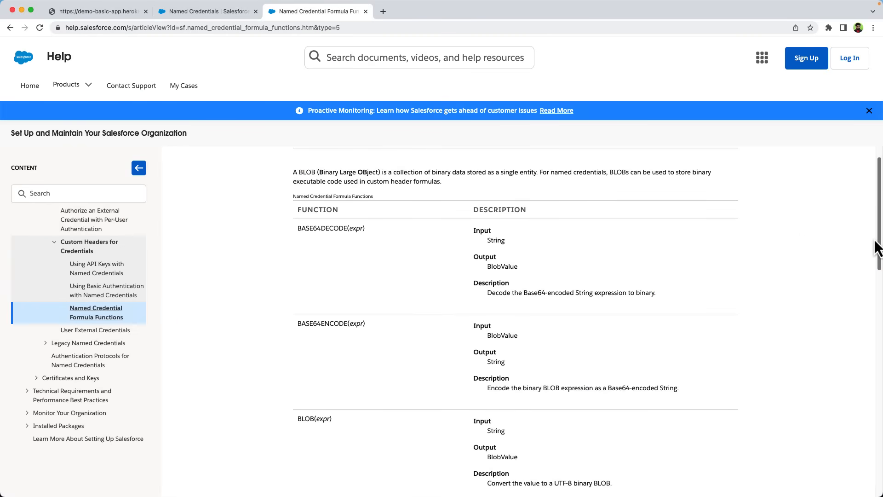
pyautogui.scroll(-3)
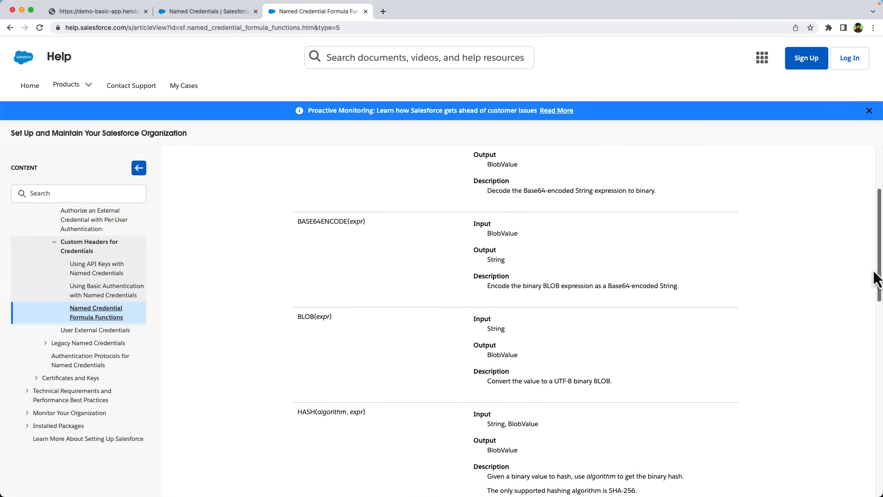
pyautogui.scroll(3)
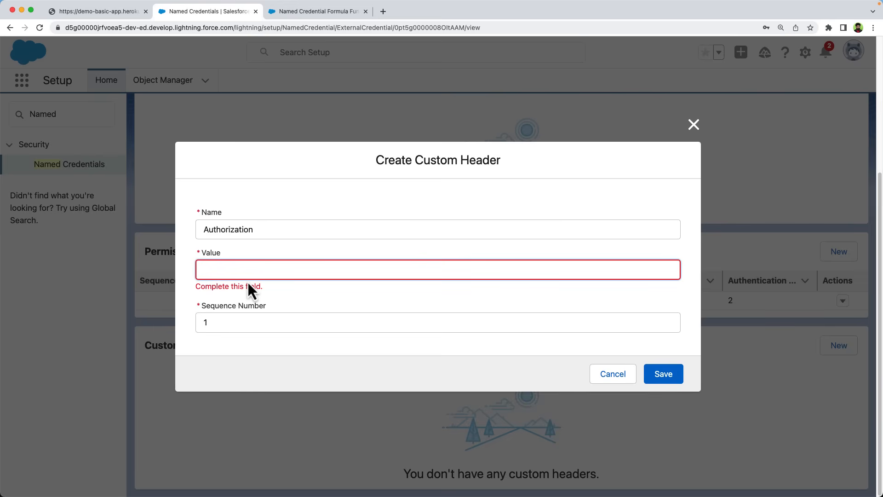
# Save the Authorization header with value {!'Basic ' & BASE64ENCODE(BLOB(Username & ':' & Password))} and sequence 1.
pyautogui.write("{!'Basic ' & BASE64ENCODE(BLOB($Credential.BasicAuth.Username & ':' & $Credential.BasicAuth.Password))}")
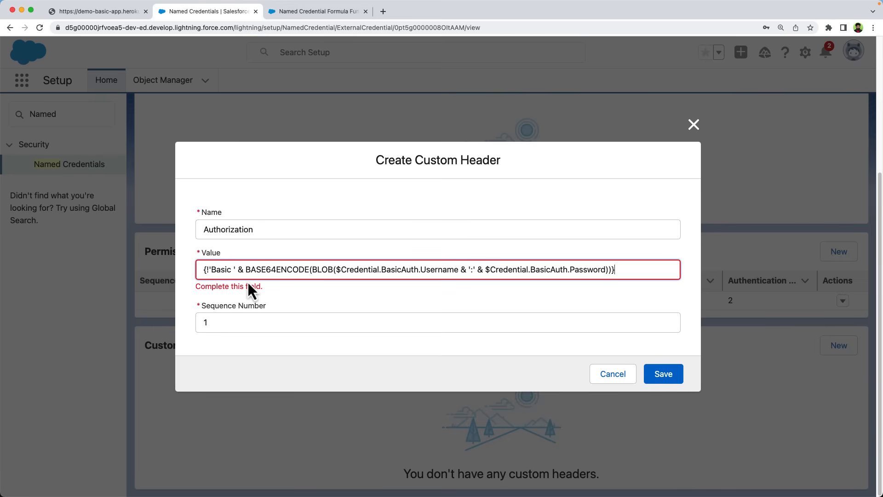
pyautogui.click(438, 315)
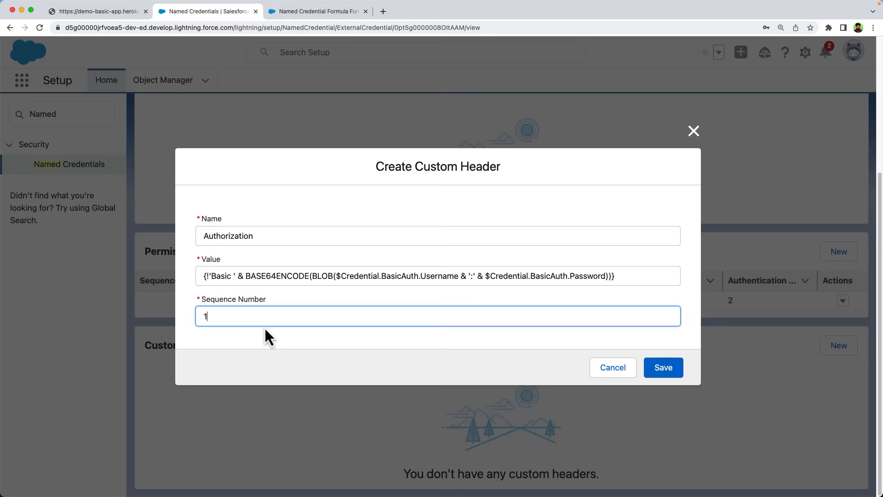
pyautogui.moveTo(264, 347)
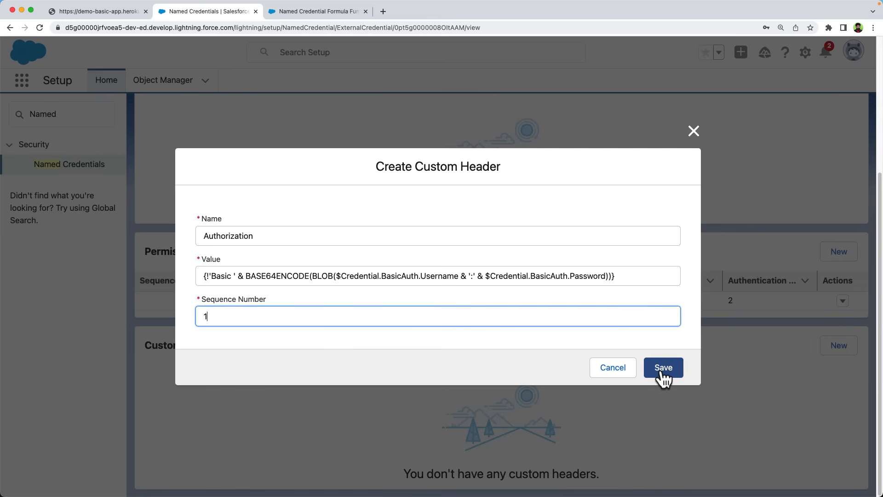
pyautogui.click(663, 366)
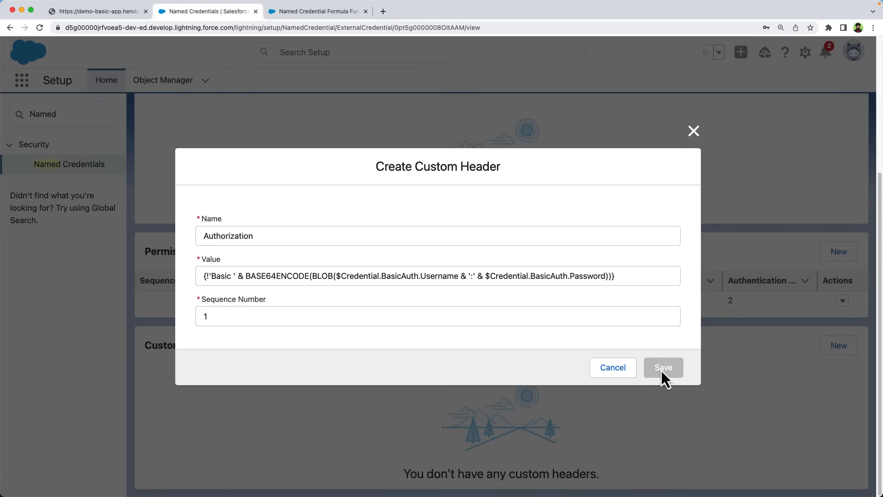
pyautogui.click(663, 367)
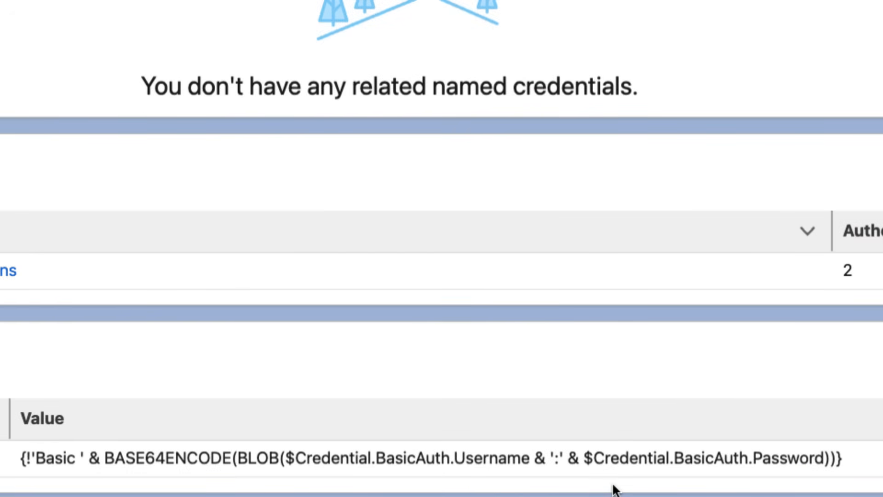
pyautogui.doubleClick(402, 457)
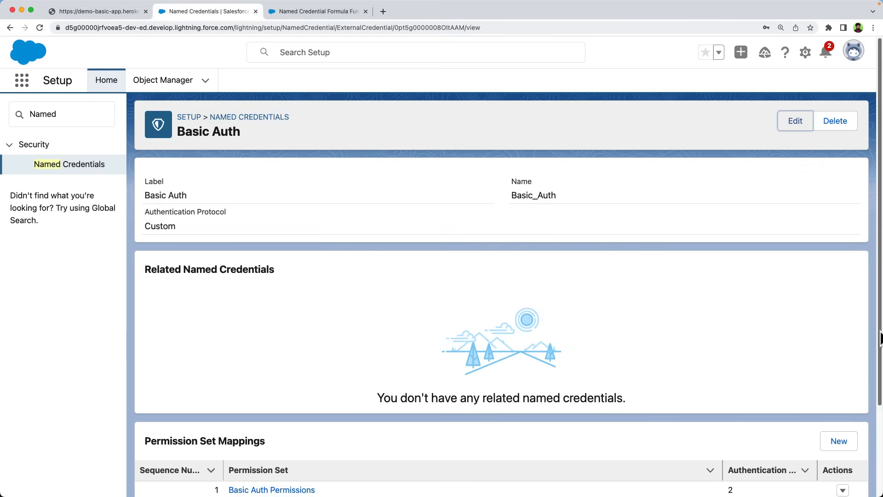
pyautogui.click(249, 117)
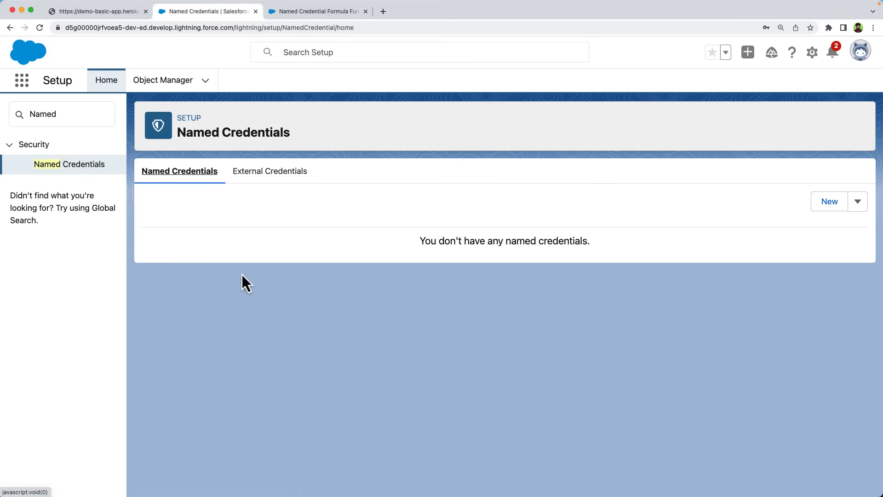
pyautogui.click(828, 201)
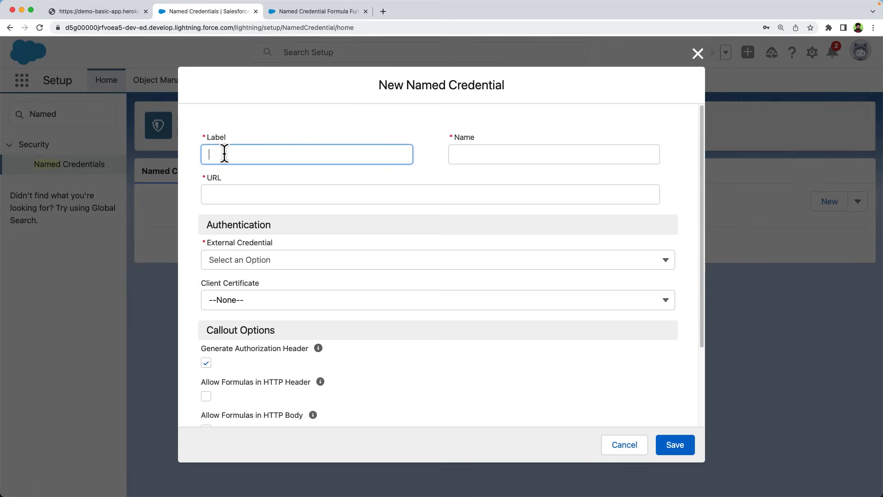
pyautogui.write('Basic Apex Call')
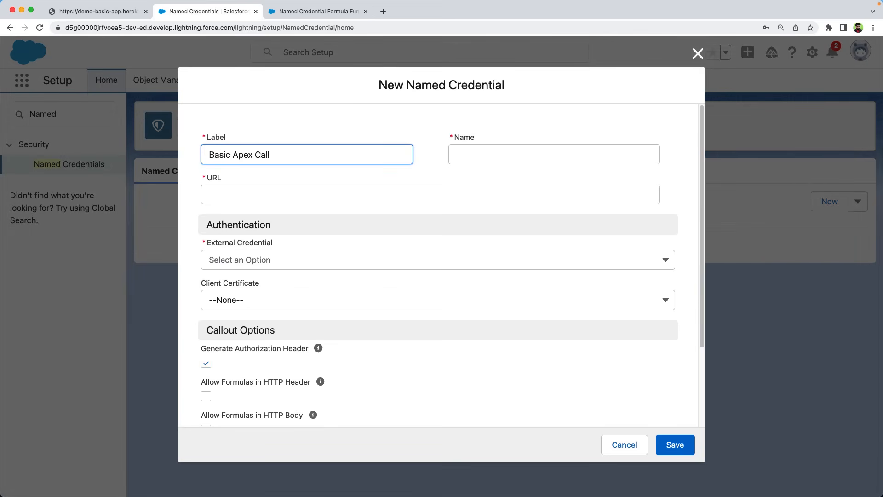
pyautogui.write('Basic_Apex')
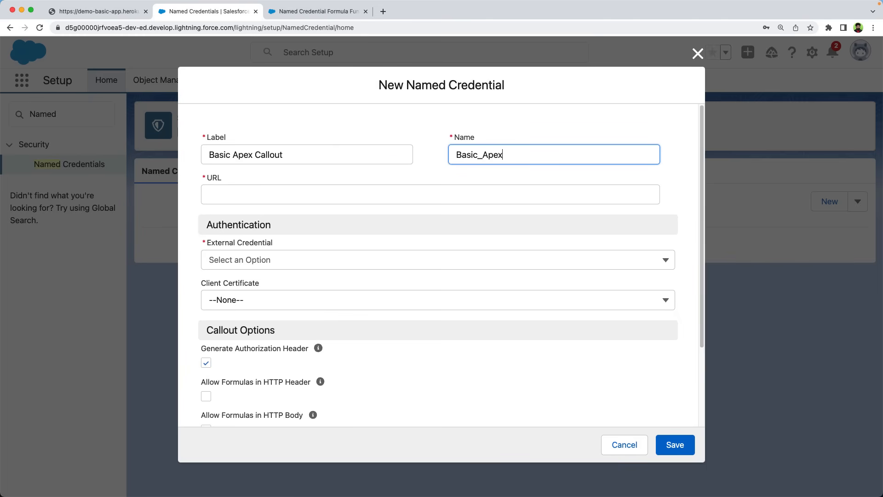
pyautogui.write('https:')
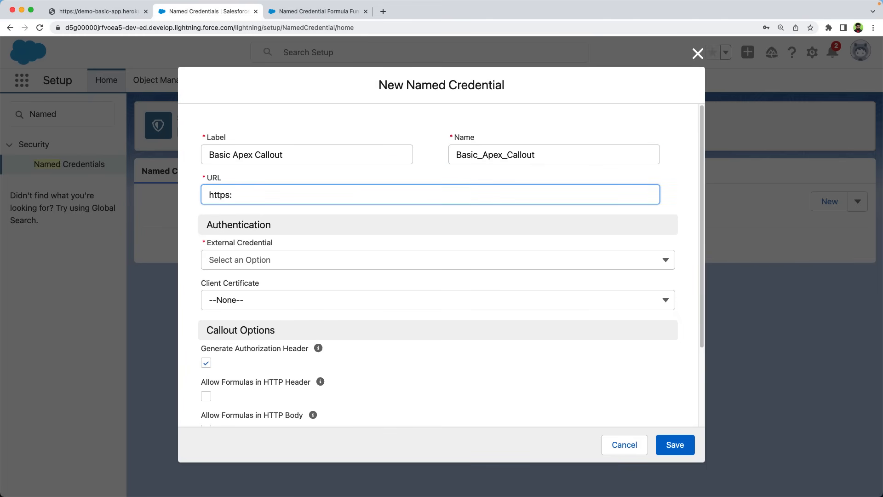
pyautogui.write('//demo-basic')
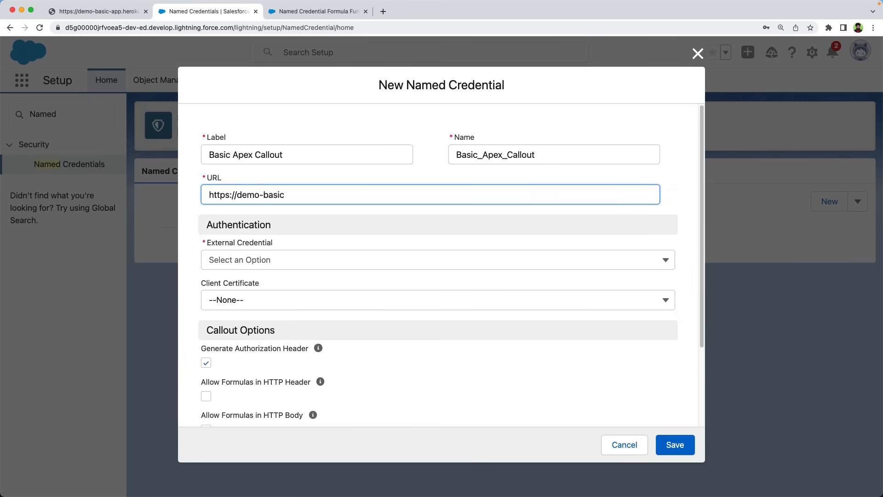
pyautogui.write('-app.herokuapp')
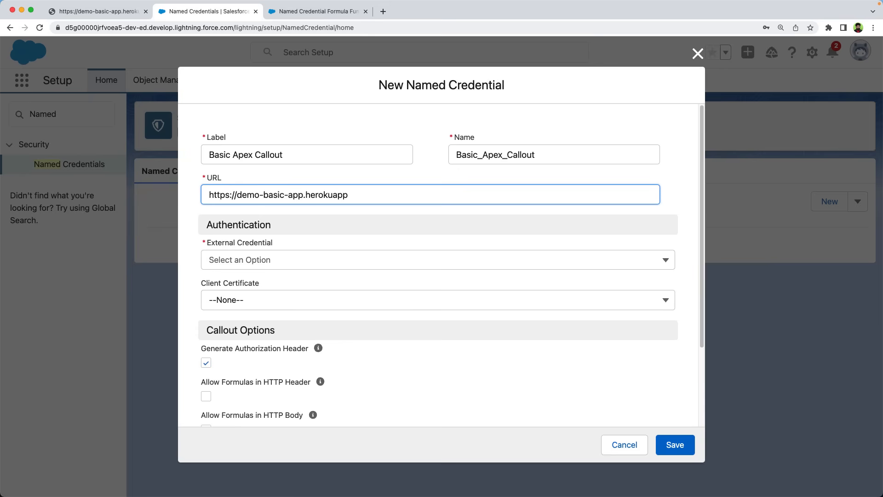
# Link the Basic Auth external credential, disable Generate Authorization Header, allow formulas in HTTP header, and save.
pyautogui.click(436, 260)
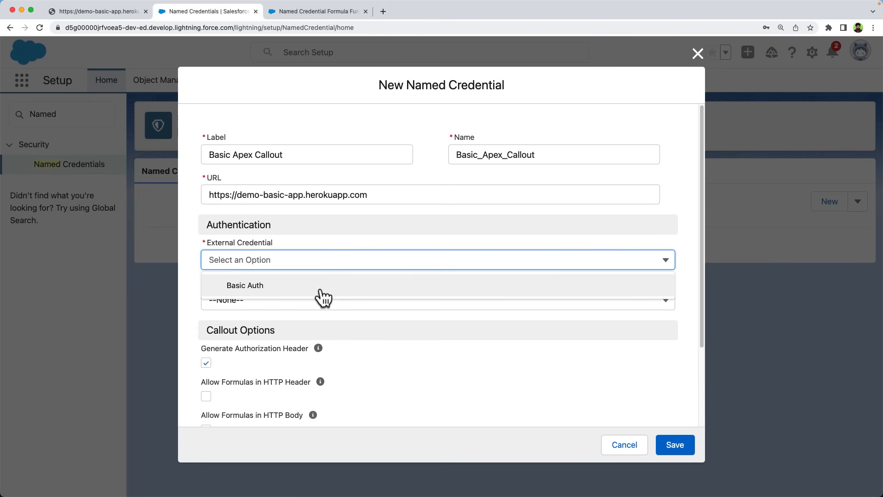
pyautogui.click(245, 285)
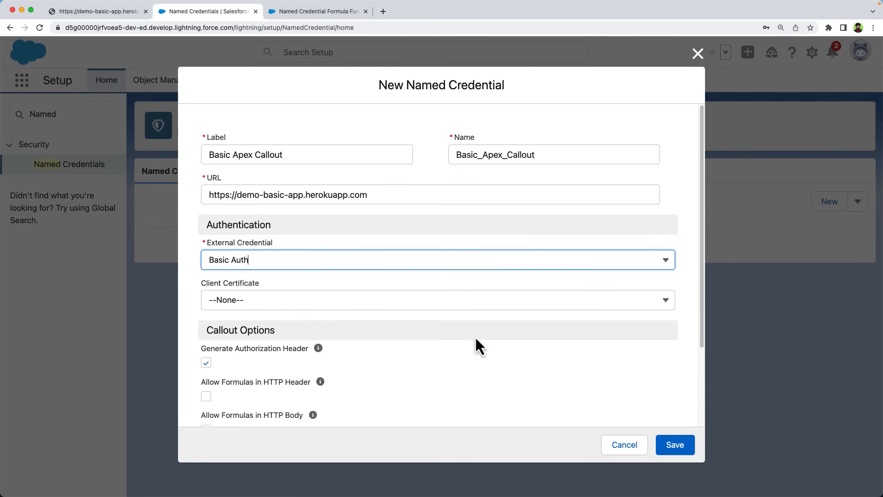
pyautogui.scroll(-3)
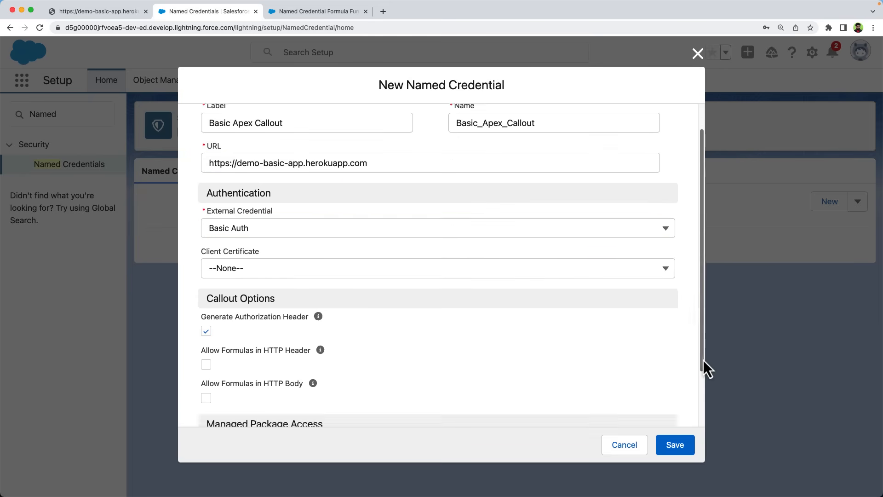
pyautogui.scroll(-3)
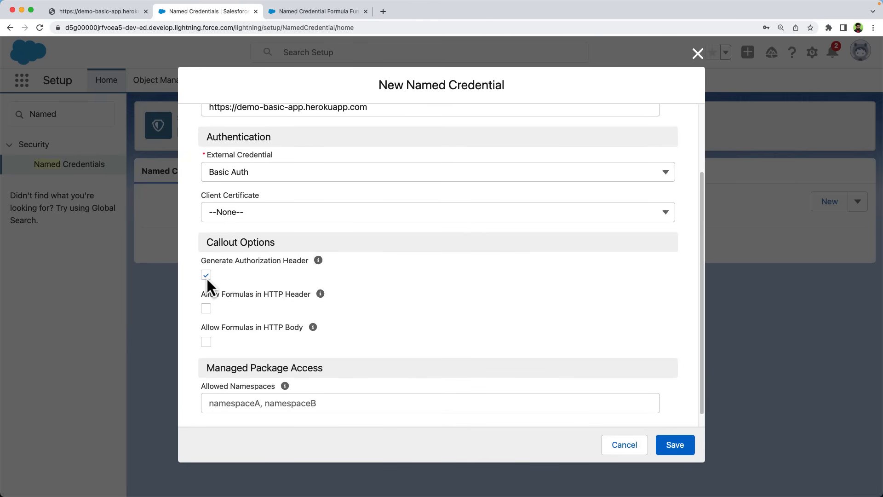
pyautogui.click(205, 275)
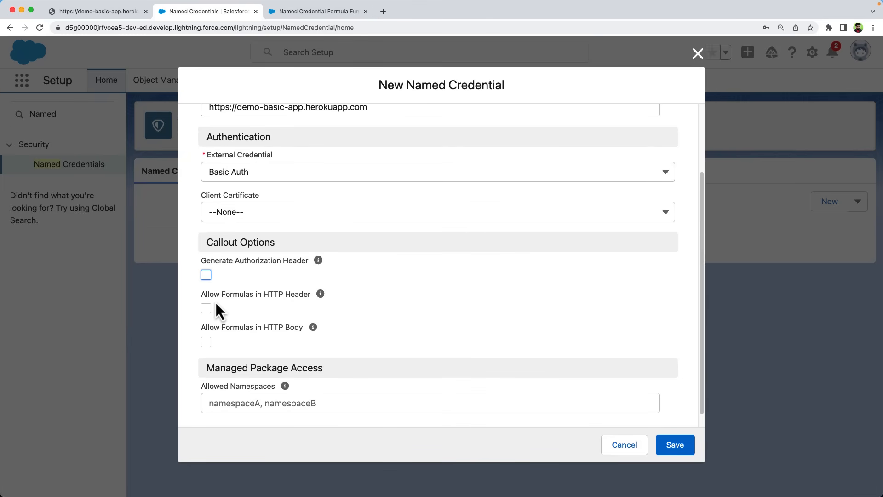
pyautogui.click(206, 308)
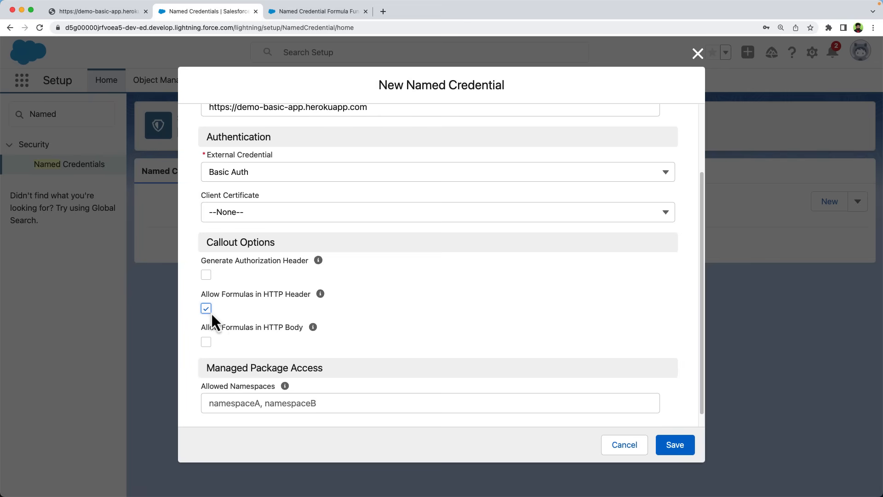
pyautogui.moveTo(422, 387)
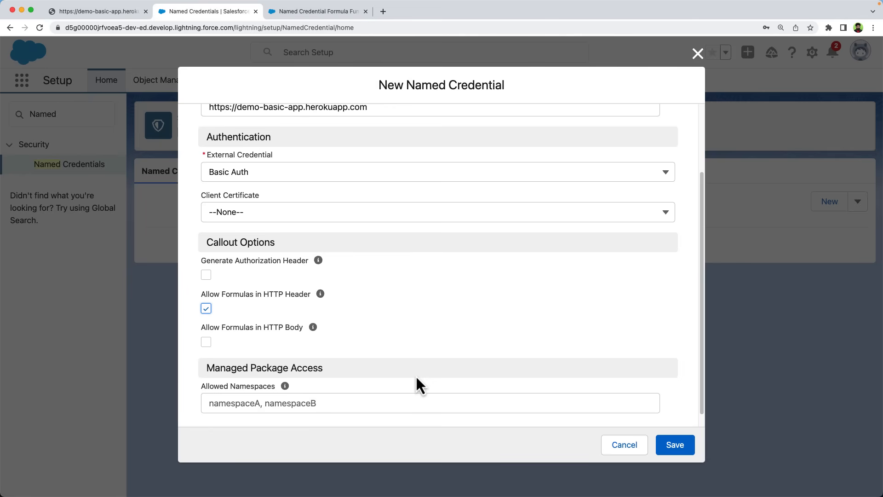
pyautogui.click(674, 444)
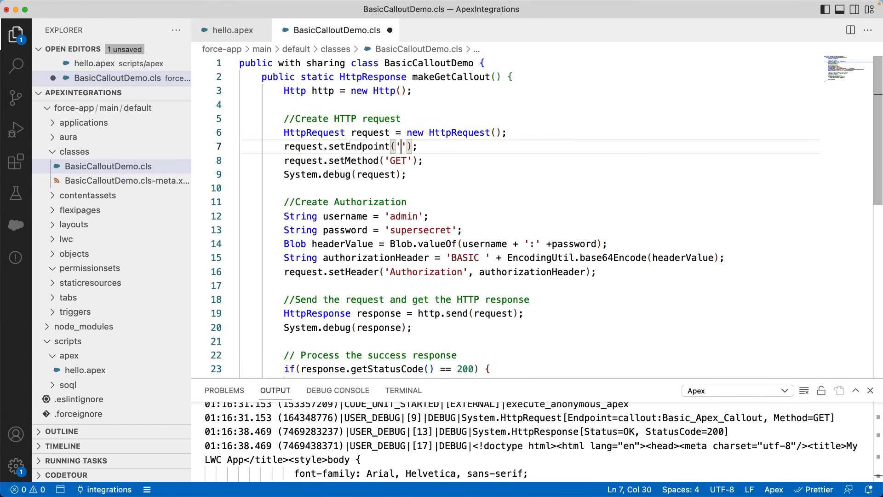
# Set the endpoint to callout:Basic_Apex_Callout/api/birds and deploy BasicCalloutDemo to the org.
pyautogui.write('callout:Basic_Apex_Callout/api/birds')
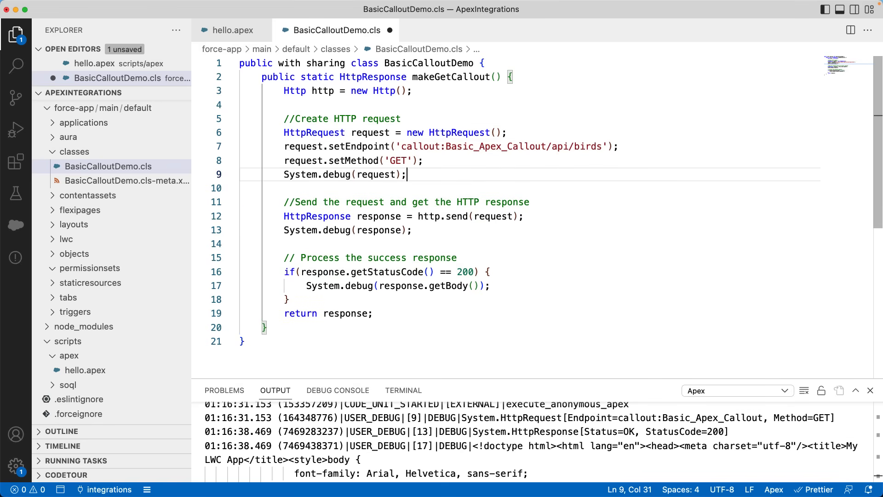
pyautogui.rightClick(524, 216)
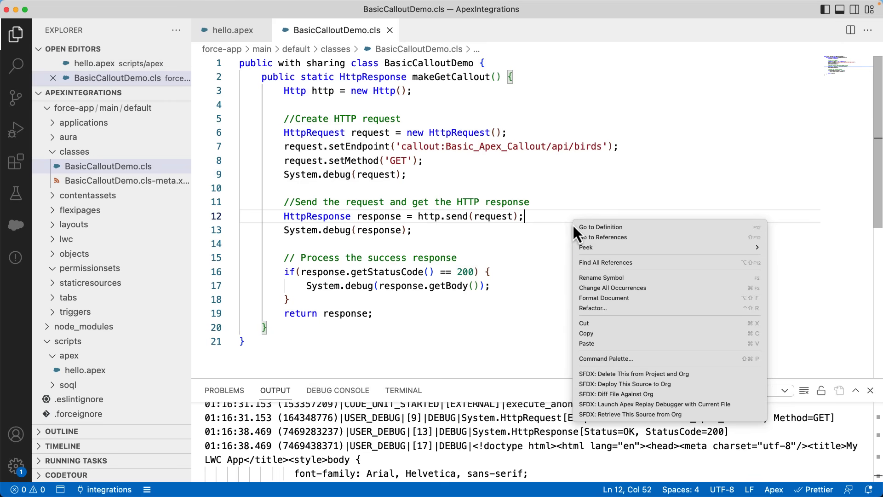
pyautogui.moveTo(626, 384)
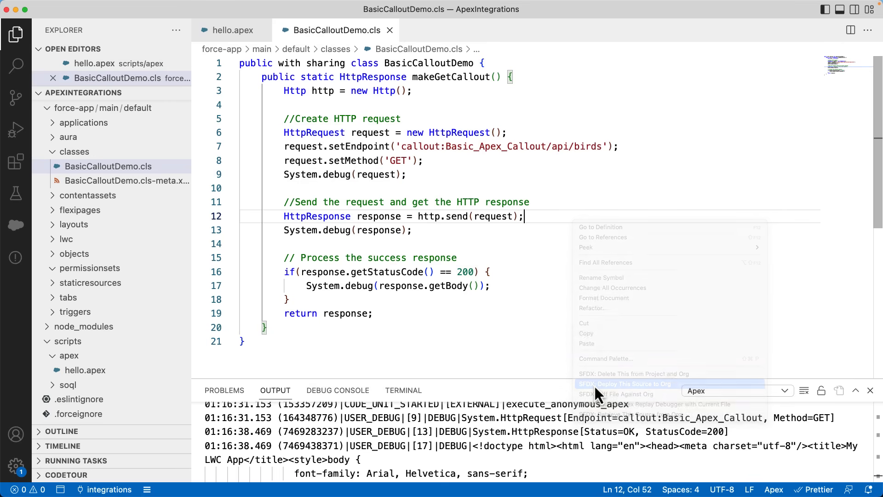
pyautogui.click(624, 383)
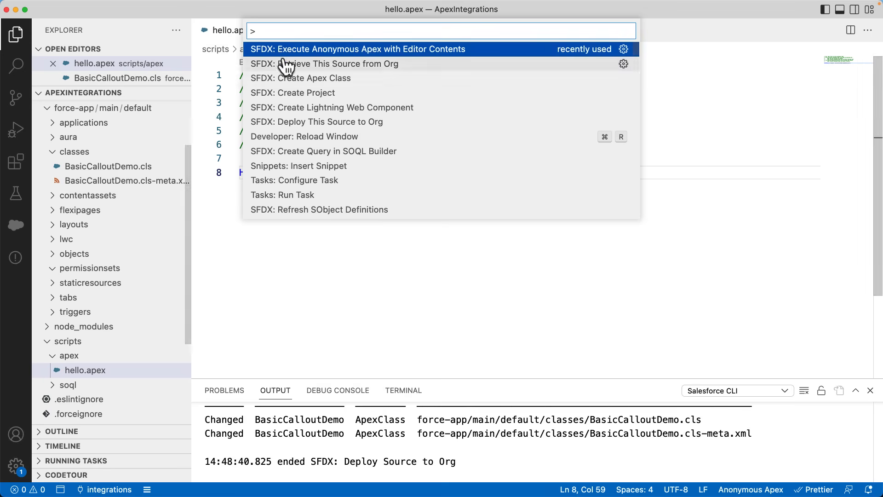
# Execute hello.apex as anonymous Apex against the org.
pyautogui.click(356, 49)
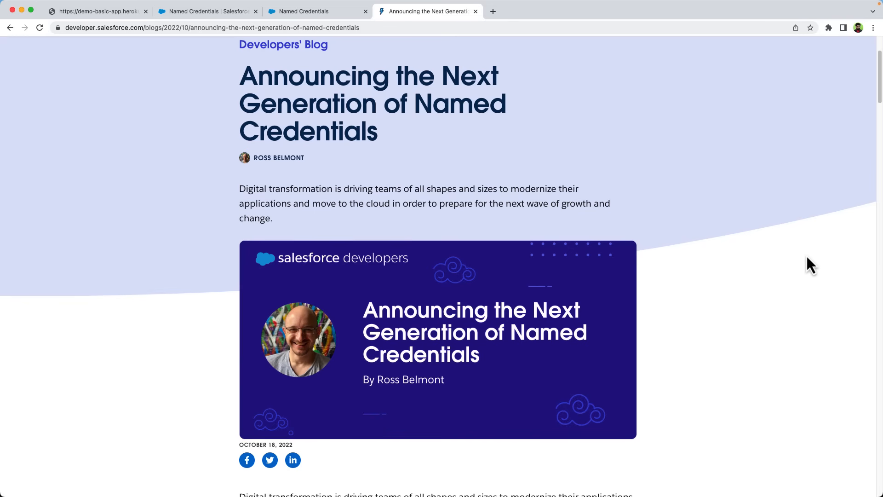
# Switch Chrome to the Salesforce Help article on Named Credentials.
pyautogui.click(316, 11)
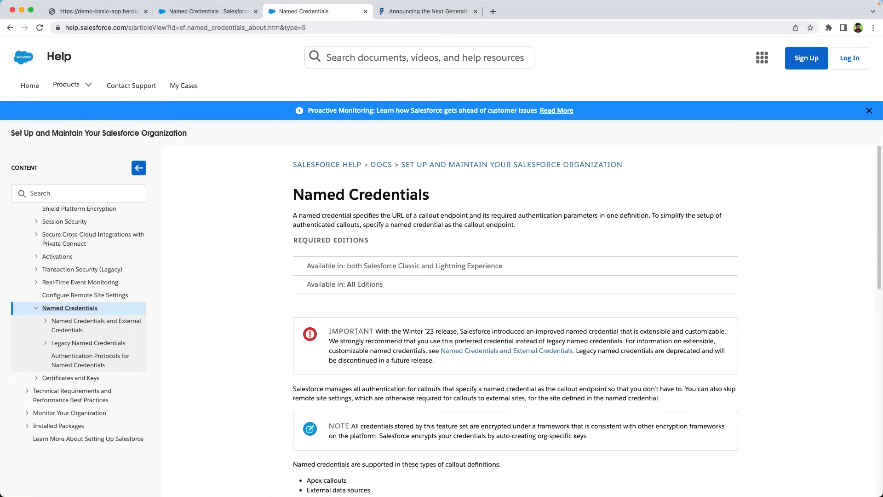